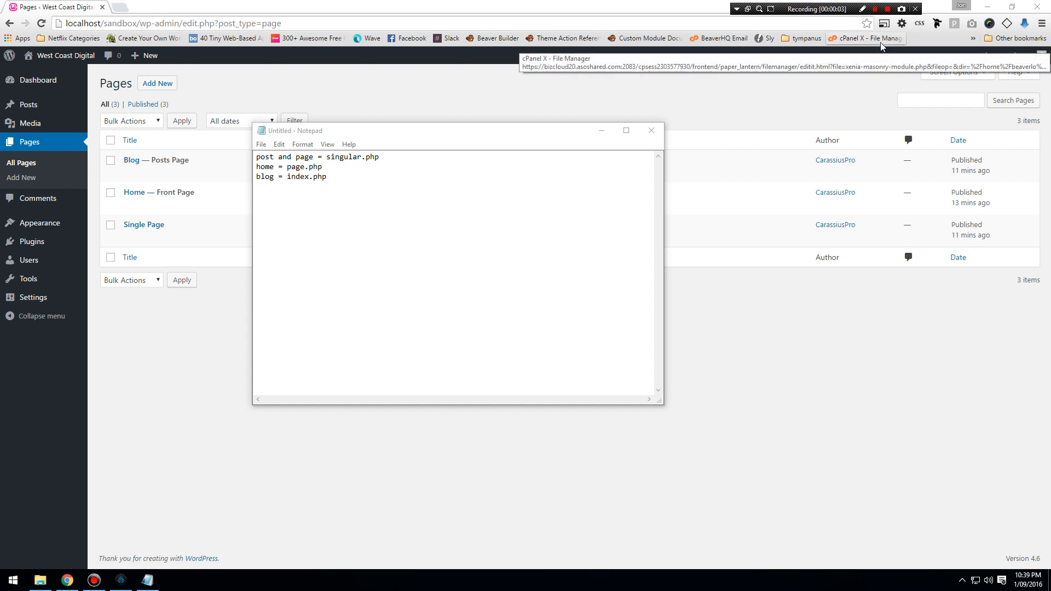
# - Review the template notes in the browser before leaving them behind
pyautogui.click(329, 177)
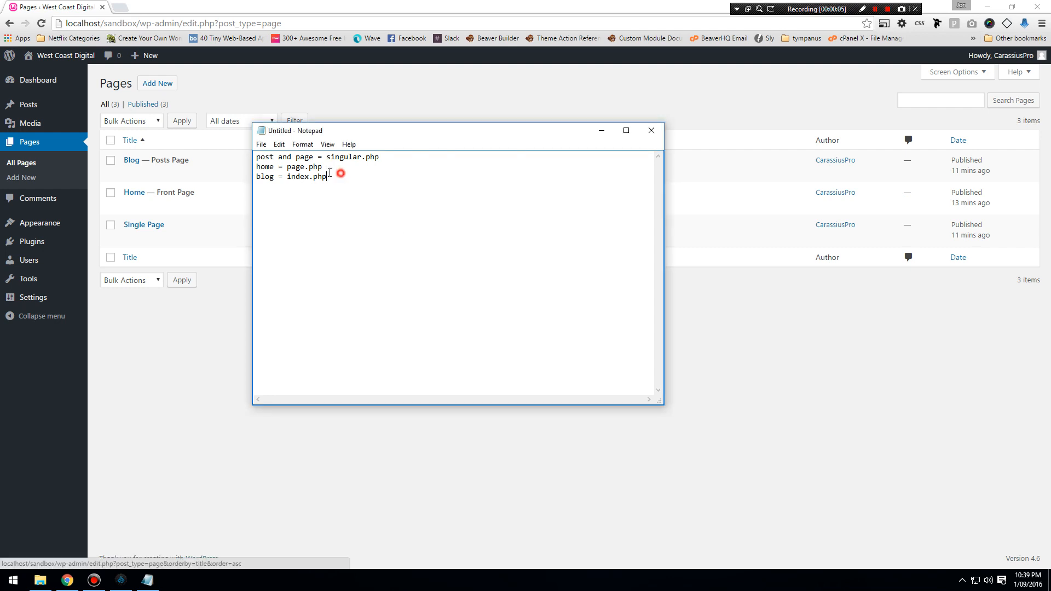
pyautogui.press('ctrl+a')
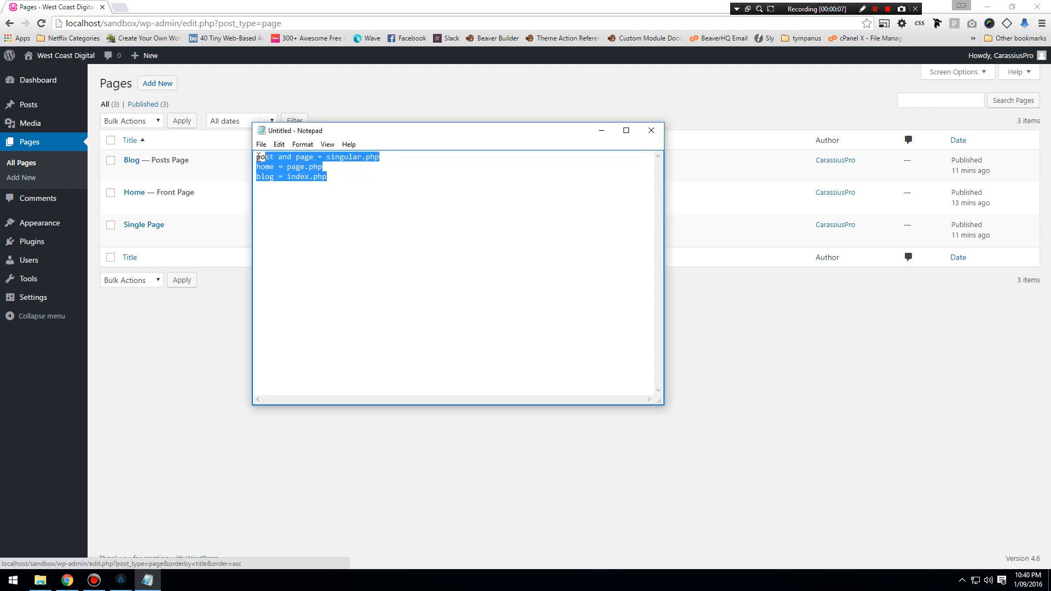
pyautogui.click(290, 167)
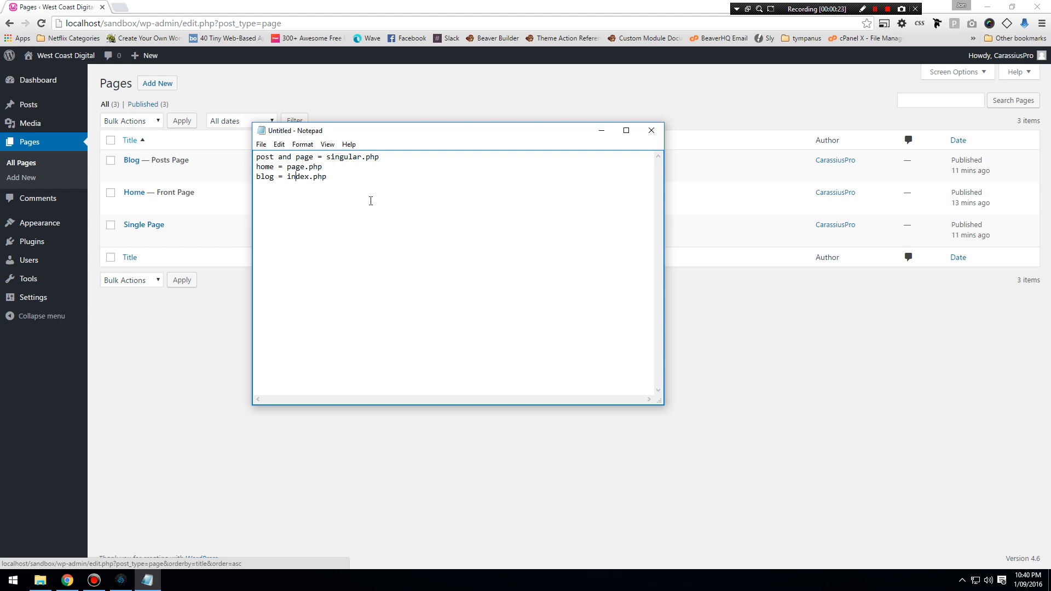
pyautogui.moveTo(421, 106)
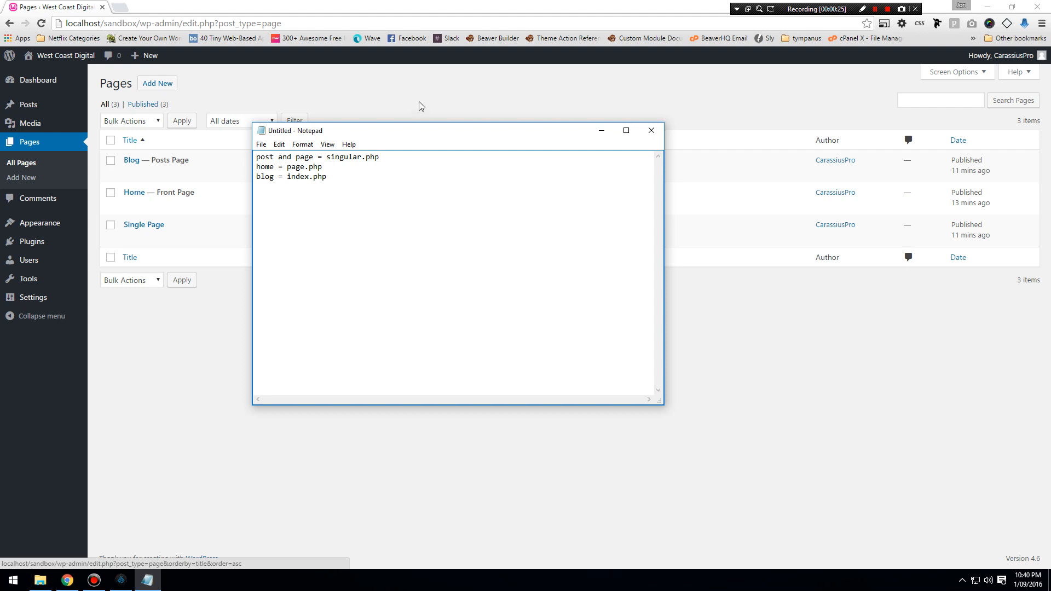
# - Switch to Pinegrow and open index.html for editing from the start screen
pyautogui.click(120, 581)
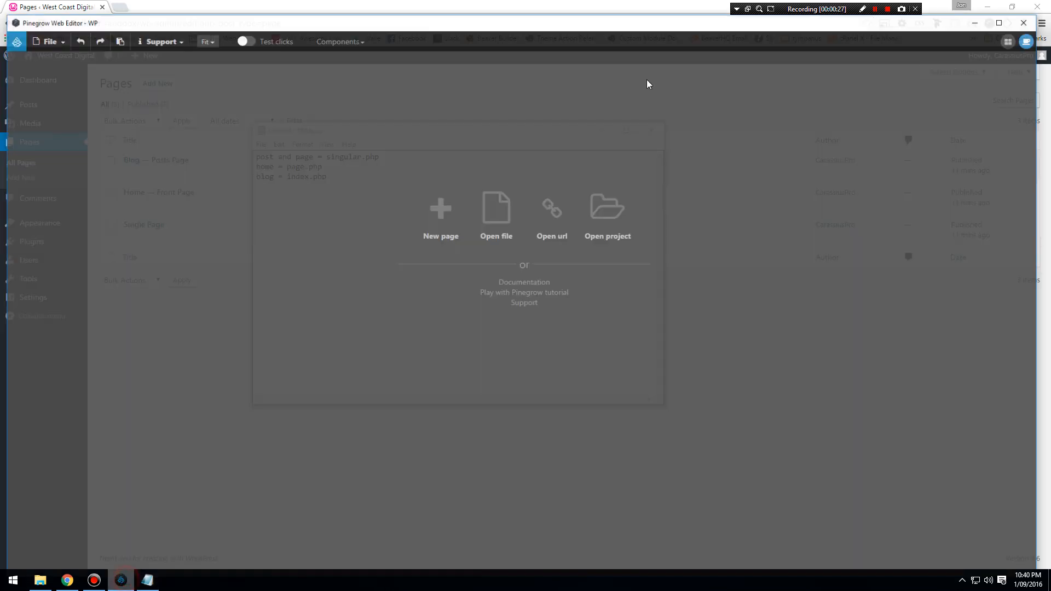
pyautogui.click(440, 218)
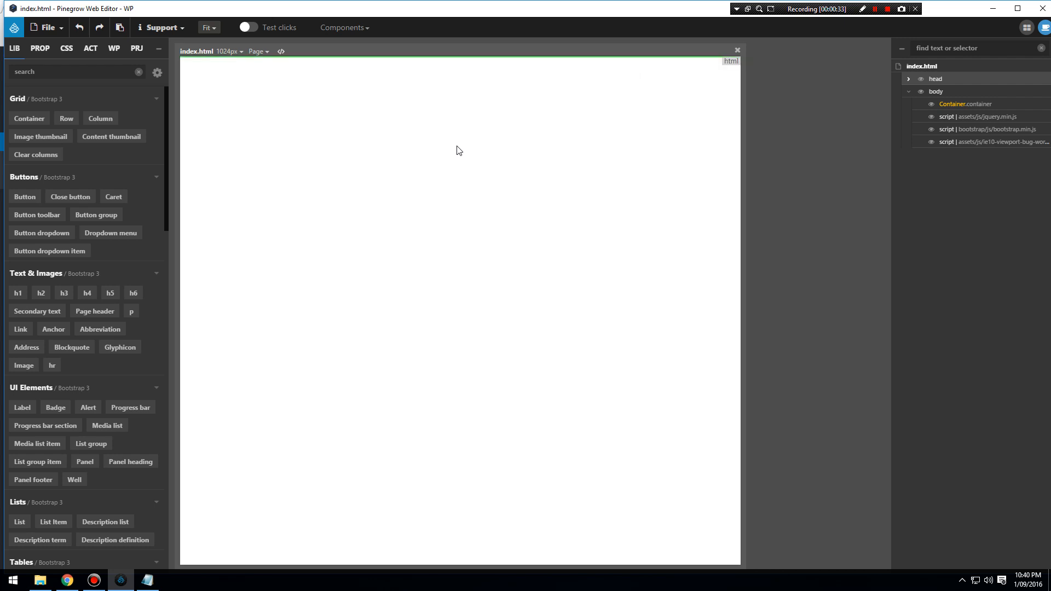
pyautogui.moveTo(429, 181)
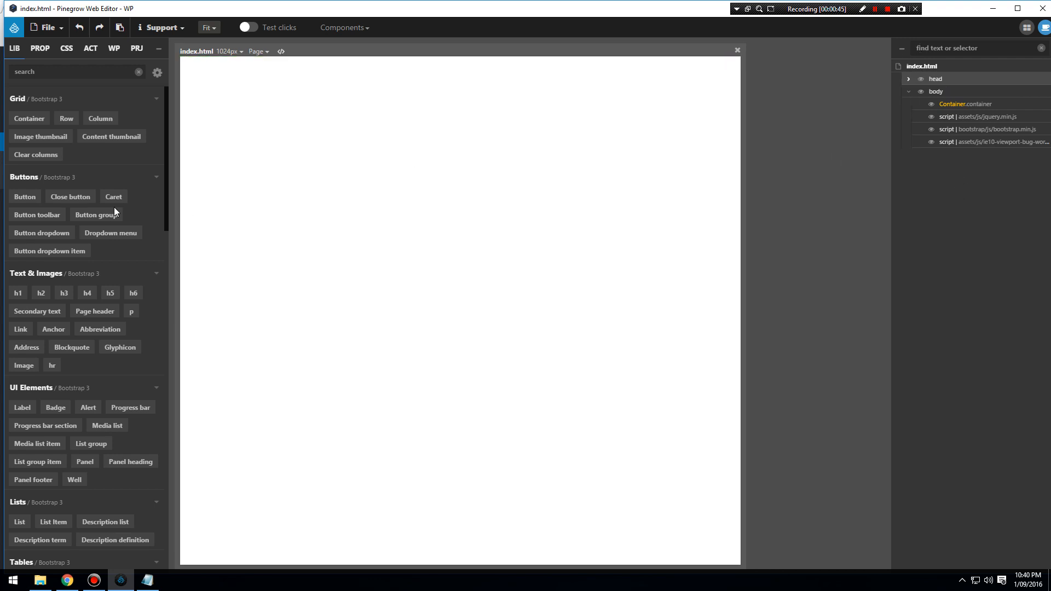
pyautogui.moveTo(29, 118)
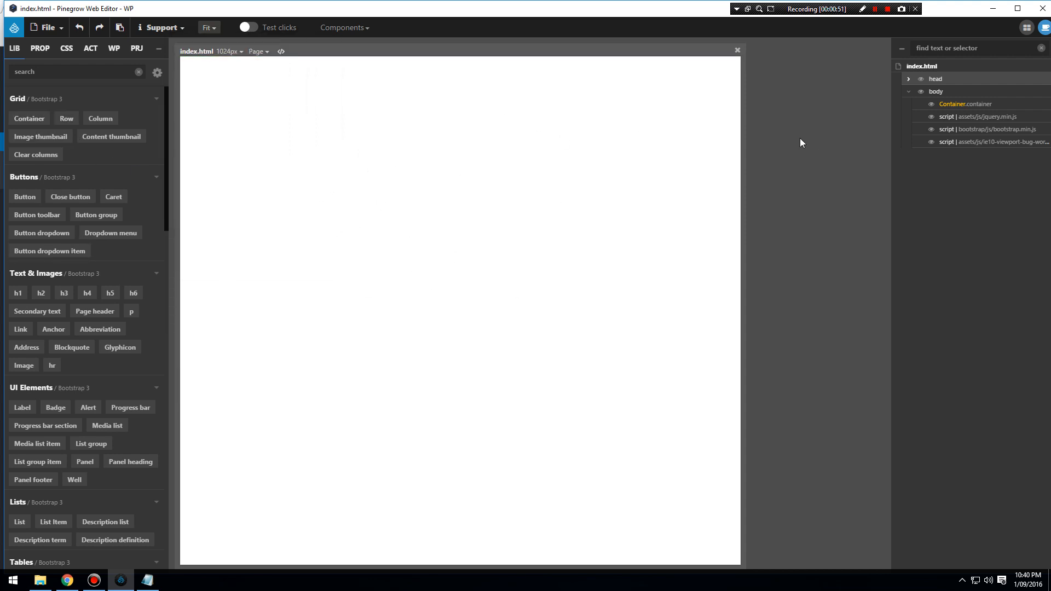
pyautogui.click(909, 79)
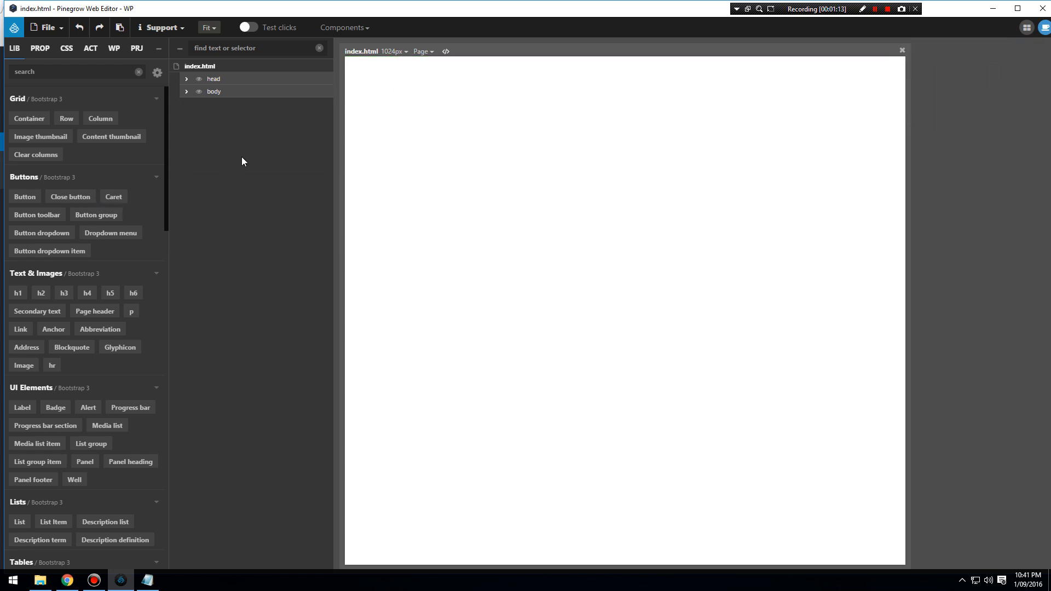
# - Set the page preview width to 1280 px laptop and fit the preview to the window
pyautogui.click(392, 51)
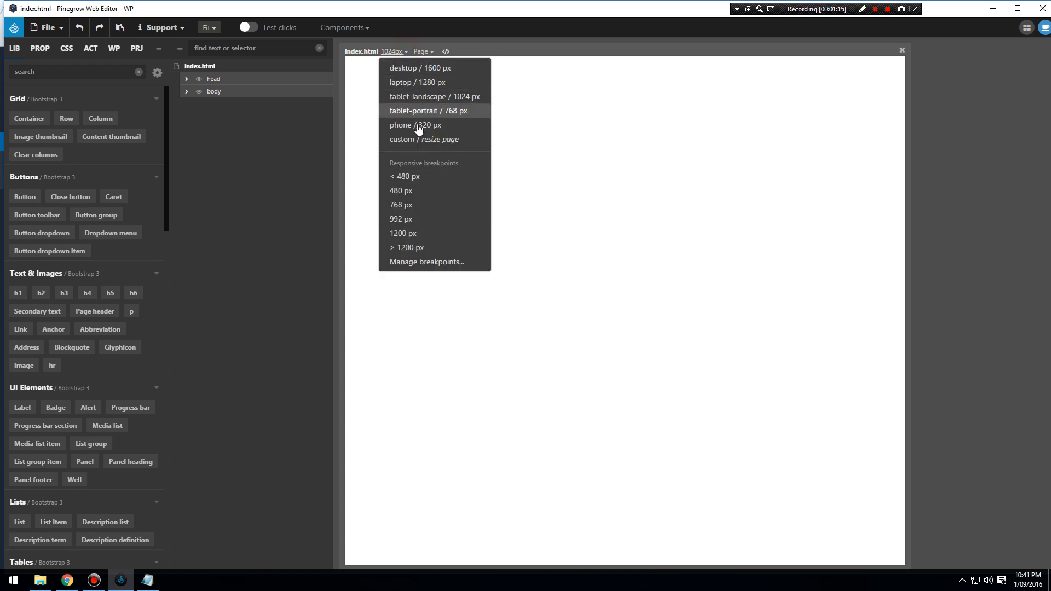
pyautogui.click(415, 125)
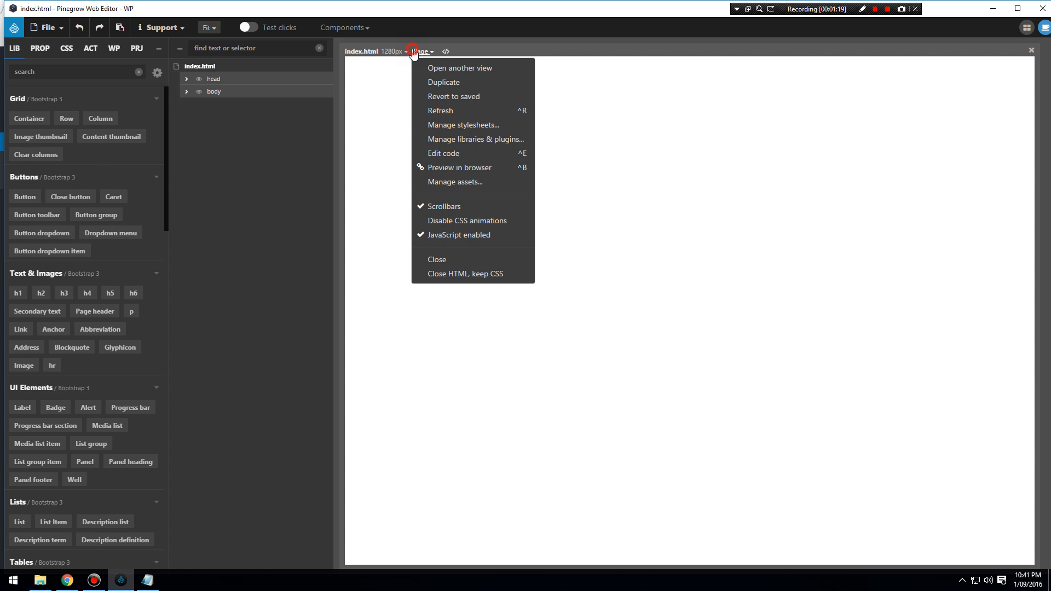
pyautogui.click(393, 52)
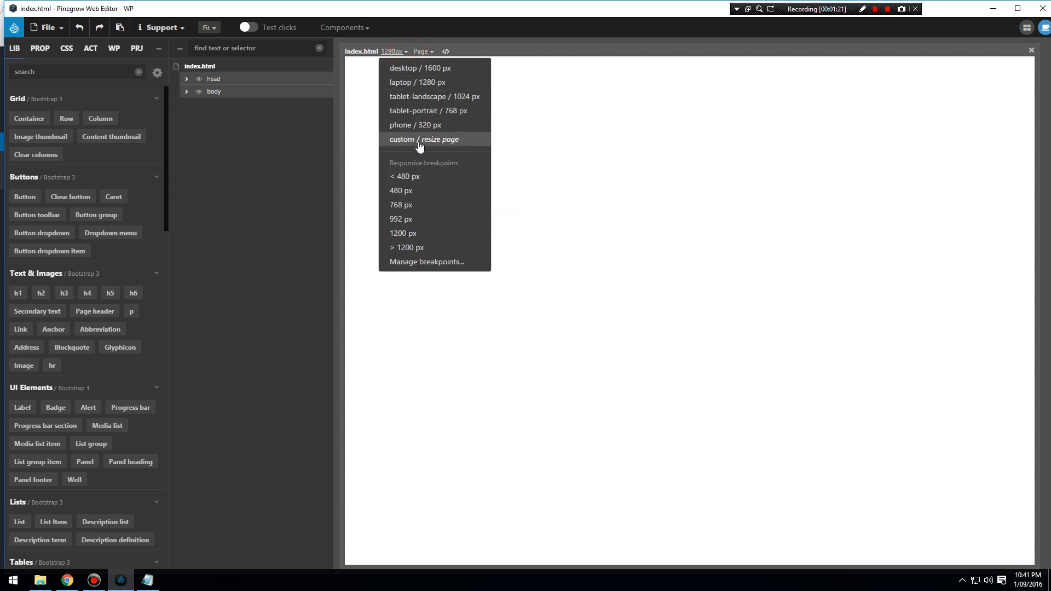
pyautogui.click(415, 125)
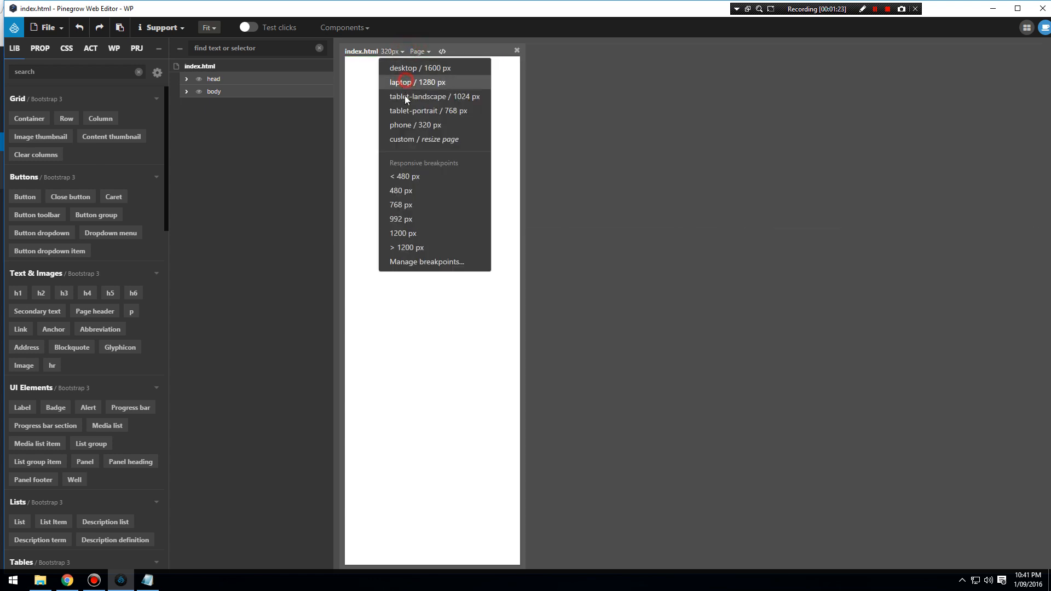
pyautogui.click(412, 82)
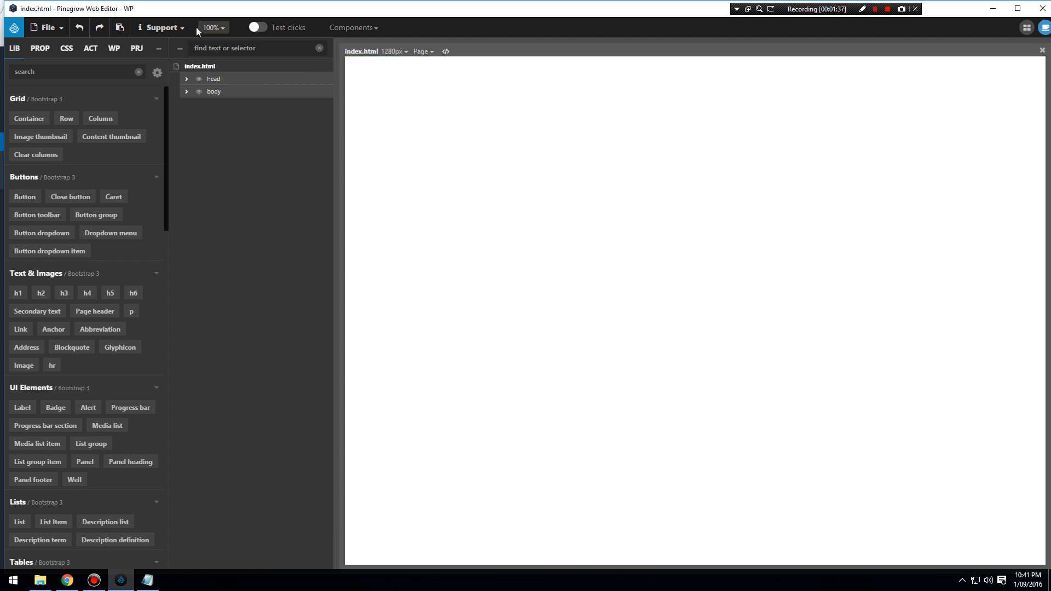
pyautogui.click(211, 28)
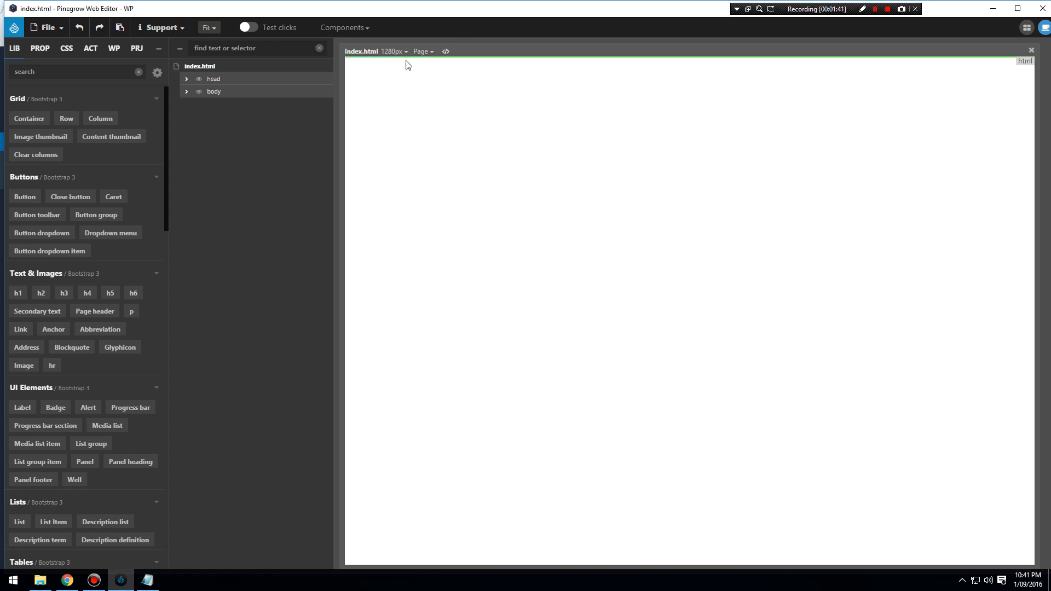
pyautogui.click(392, 51)
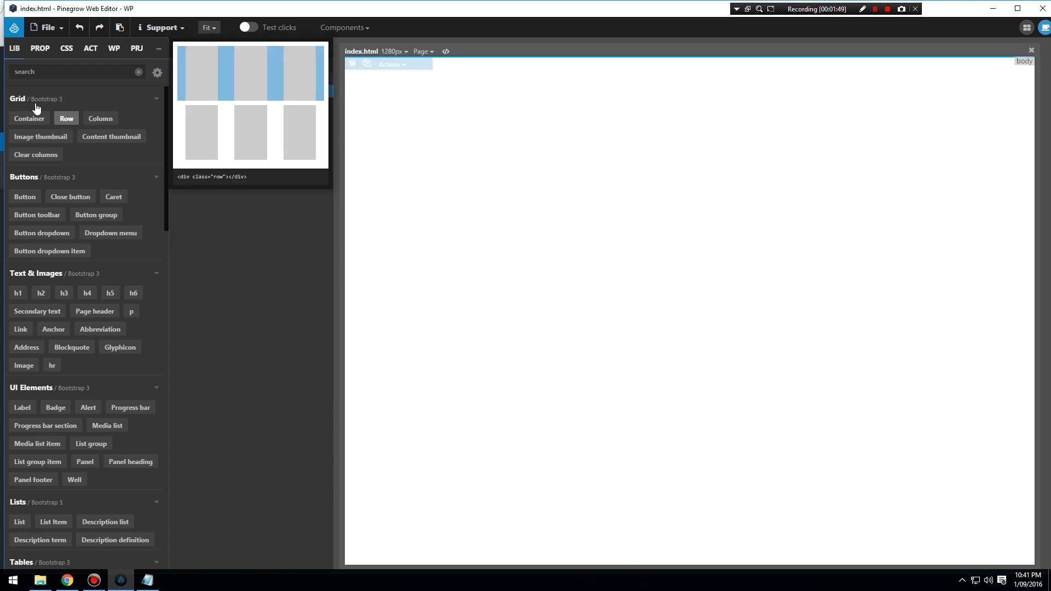
# - Check the Libraries & Plugins manager and close it again
pyautogui.click(156, 72)
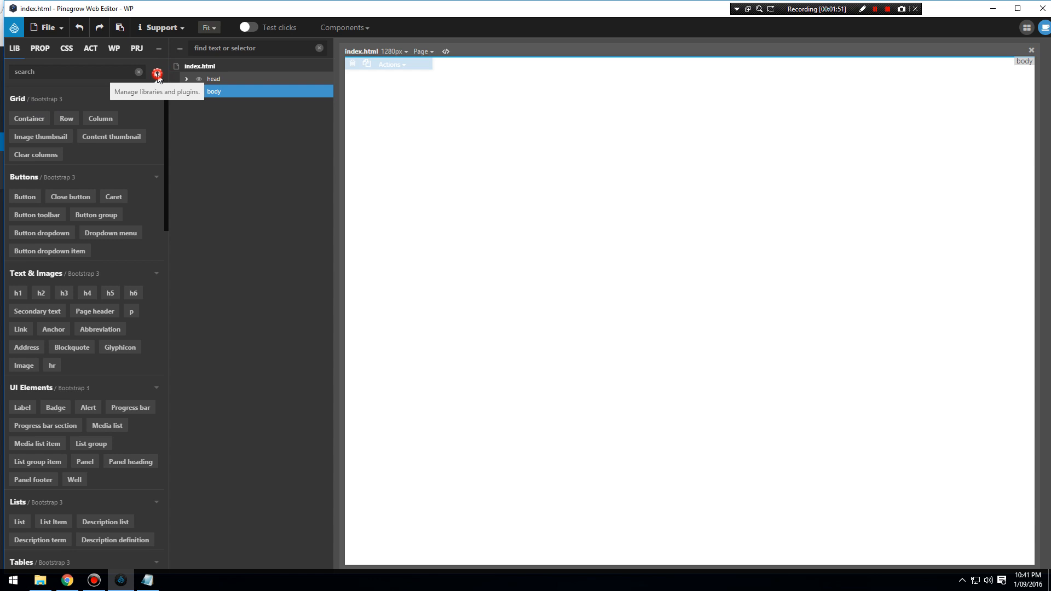
pyautogui.click(158, 73)
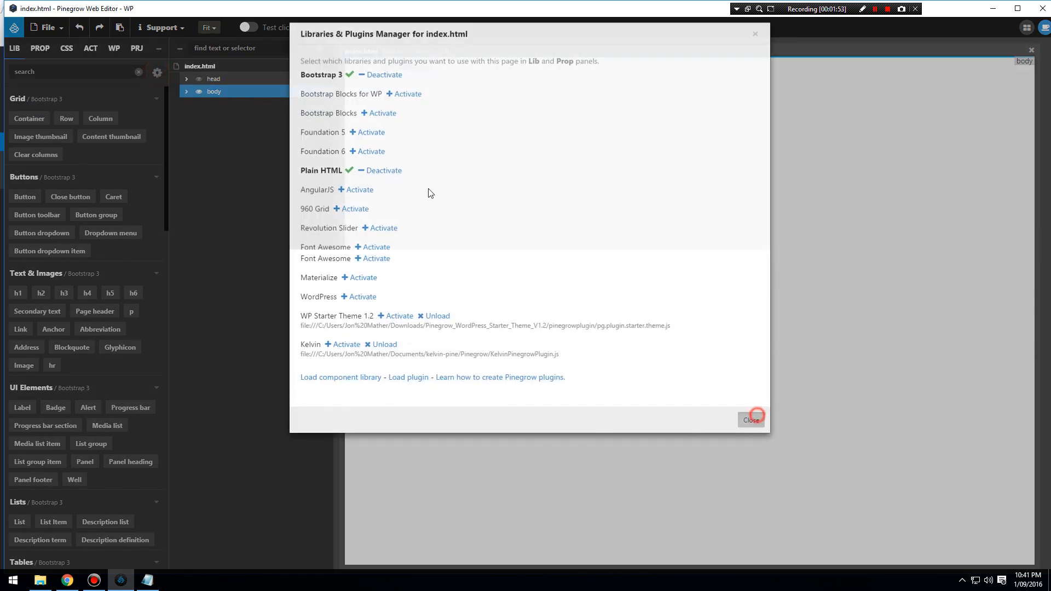
pyautogui.click(750, 419)
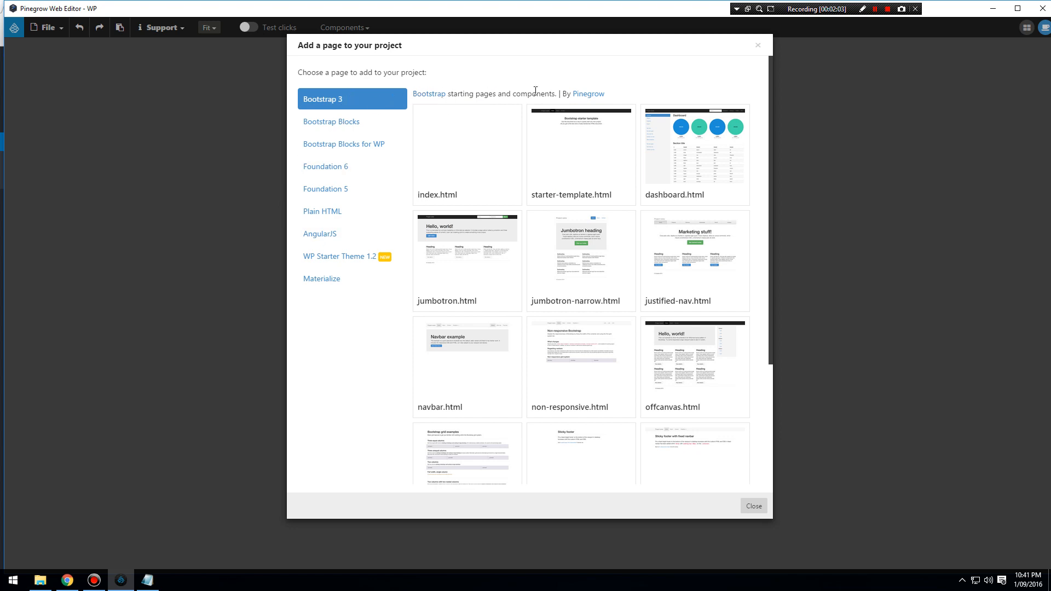
pyautogui.moveTo(352, 172)
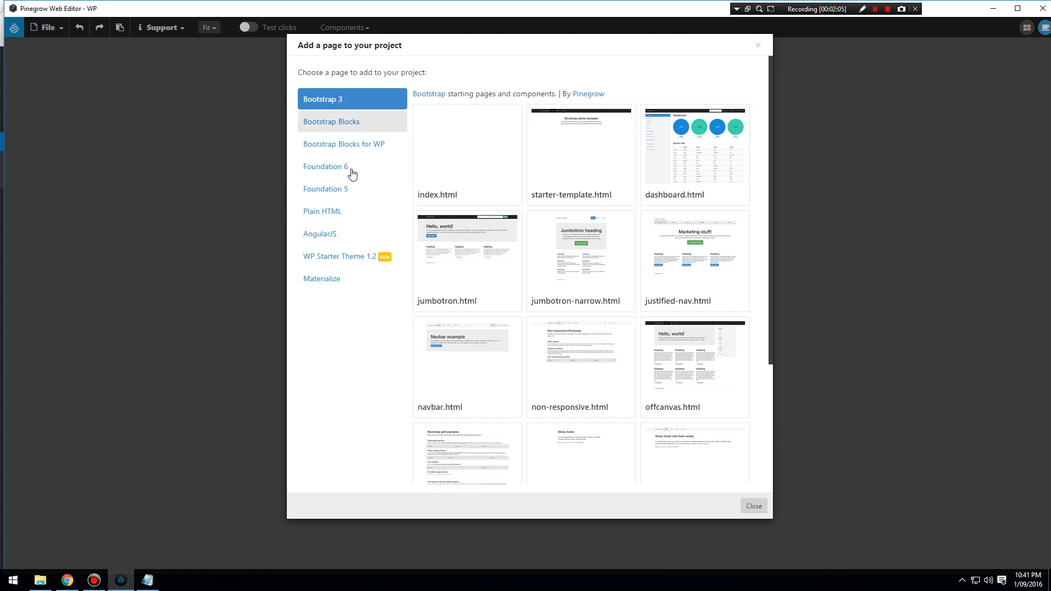
# - Create a new page from the Bootstrap 3 index.html starter template
pyautogui.click(322, 212)
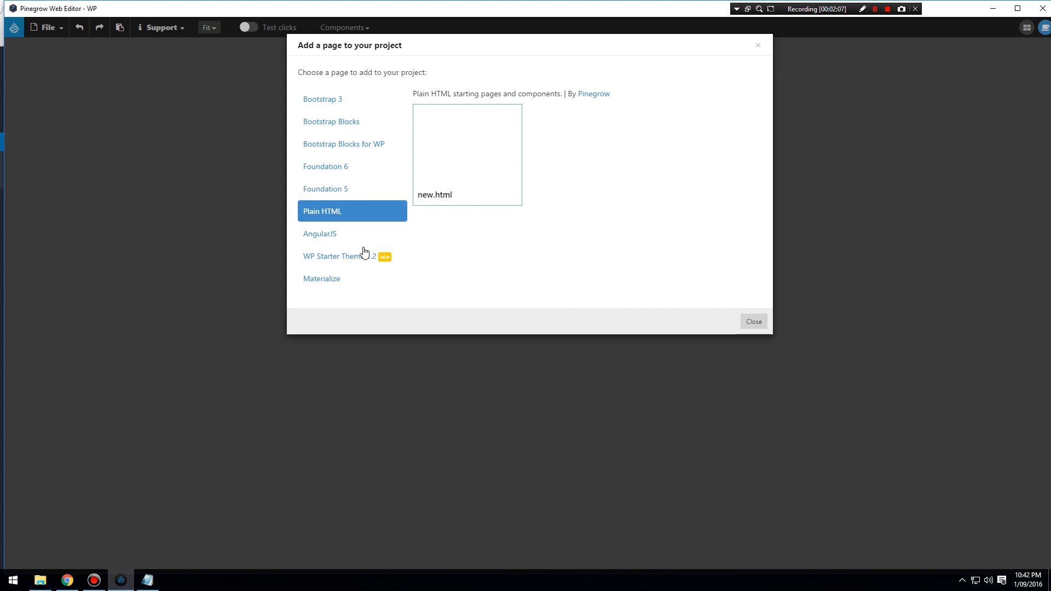
pyautogui.click(322, 99)
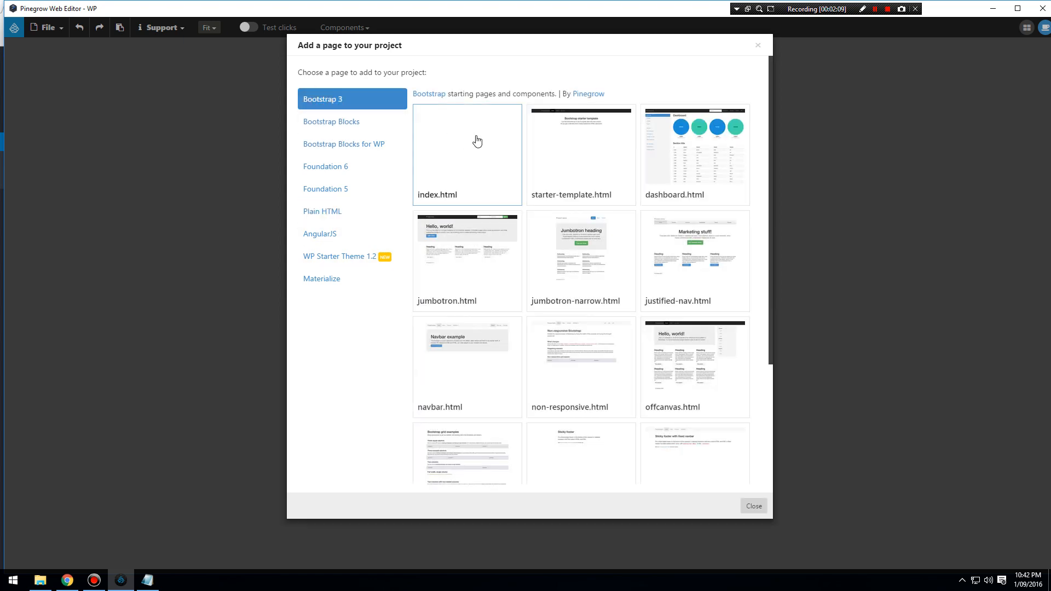
pyautogui.moveTo(461, 156)
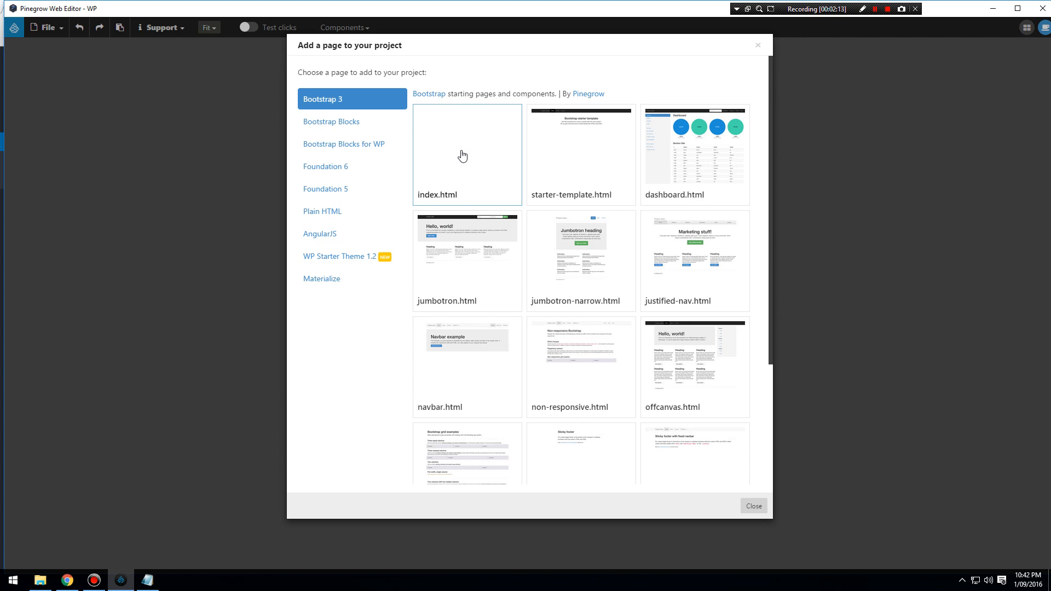
pyautogui.scroll(-3)
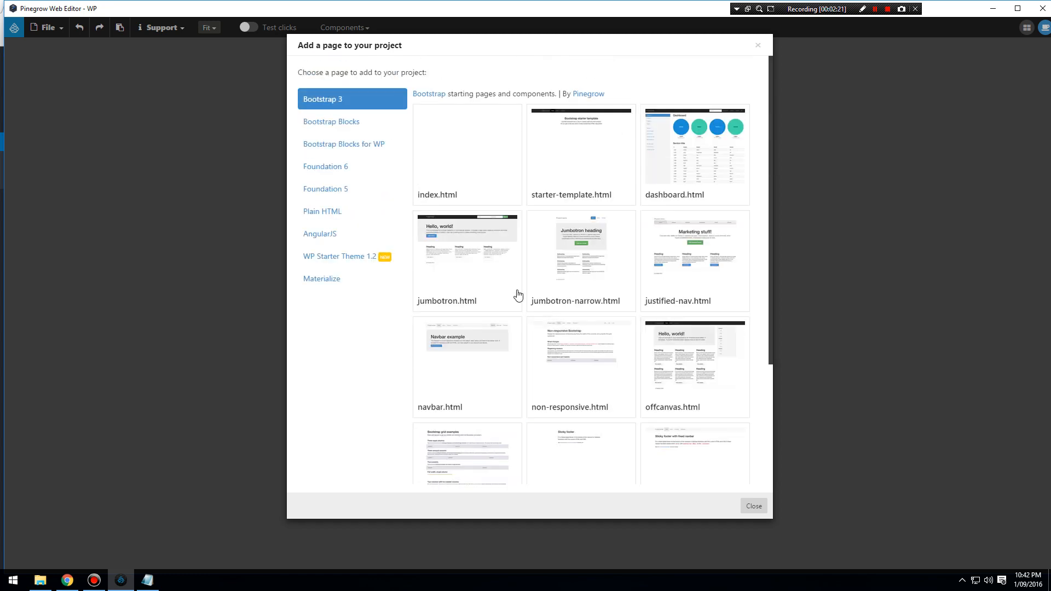
pyautogui.click(467, 260)
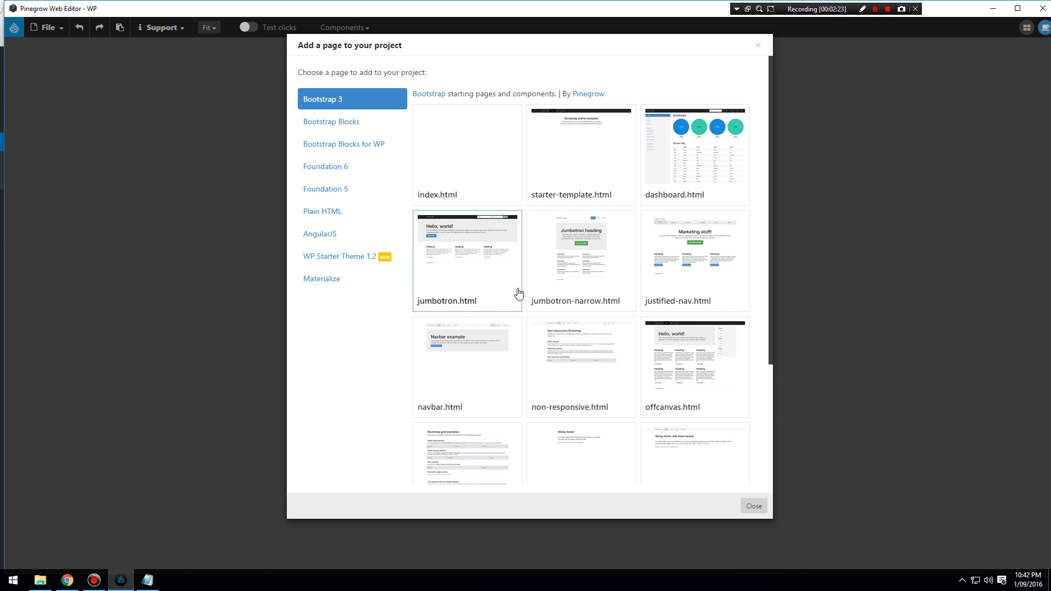
pyautogui.scroll(-3)
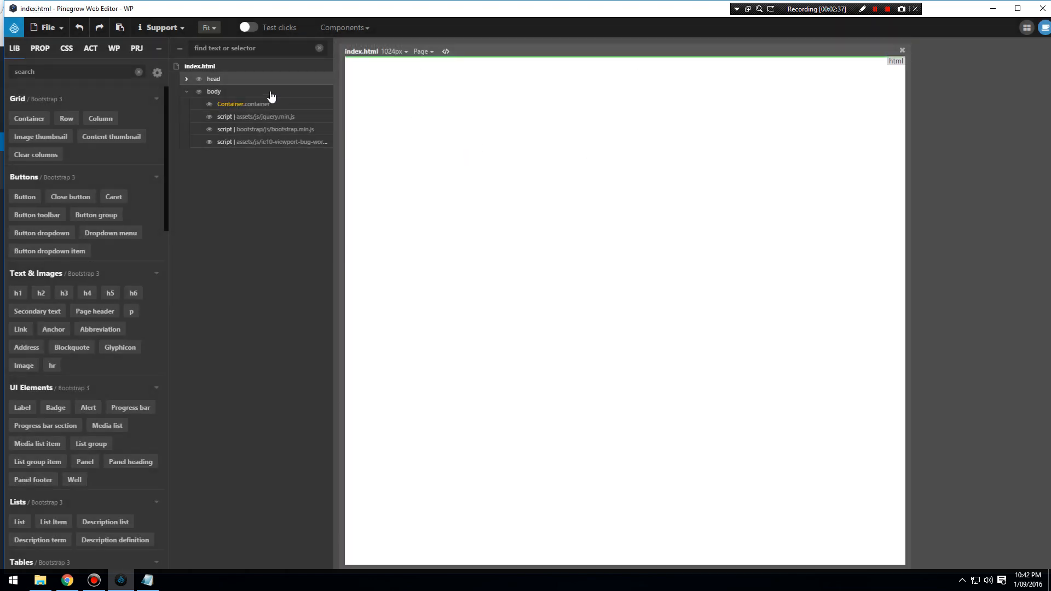
# - Insert empty header, main and footer elements from the LIB search into the body
pyautogui.click(73, 72)
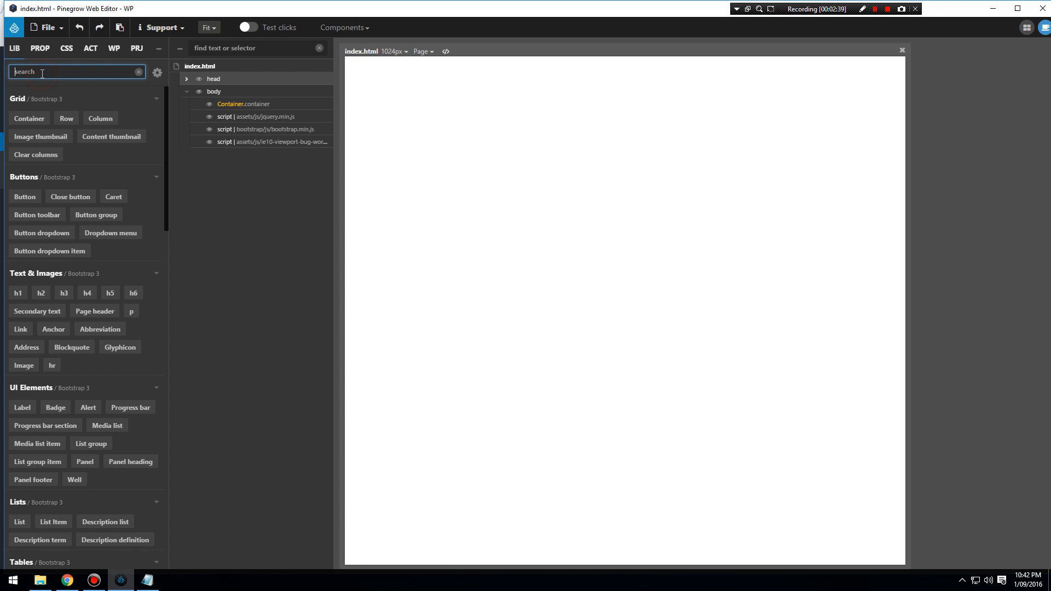
pyautogui.write('header')
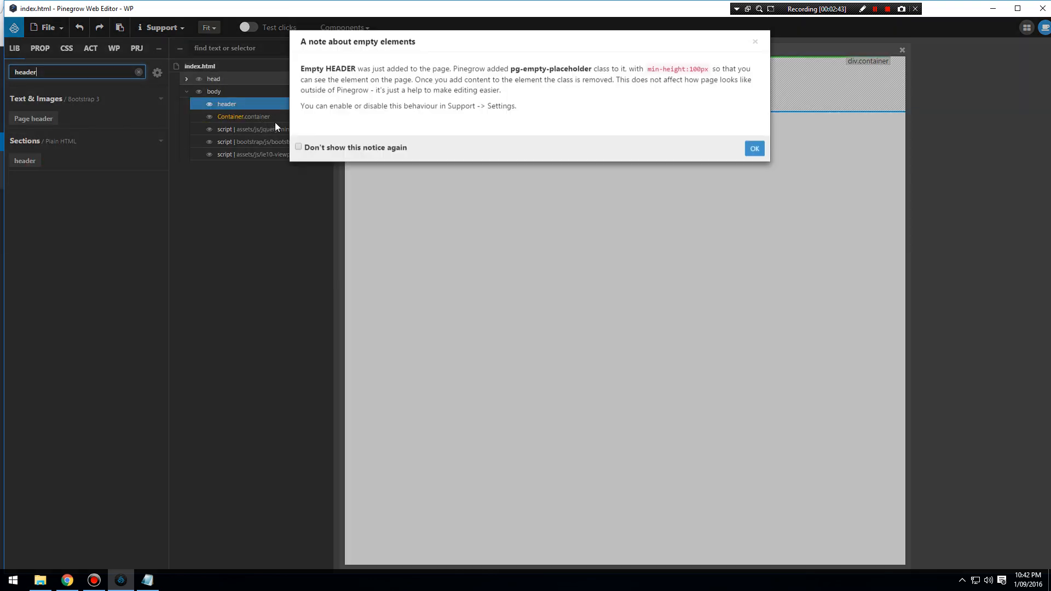
pyautogui.click(754, 148)
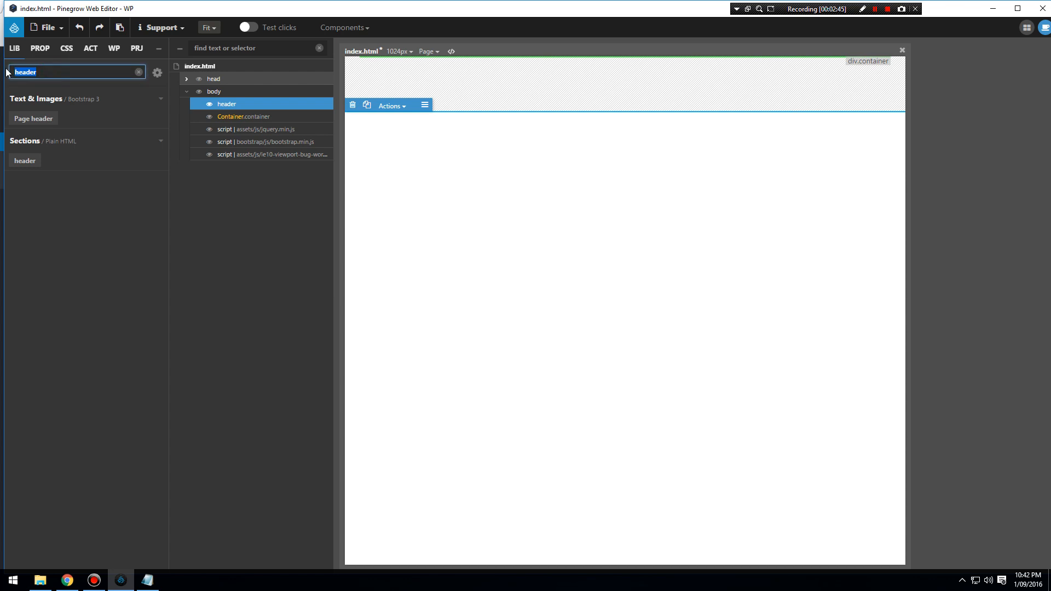
pyautogui.write('main')
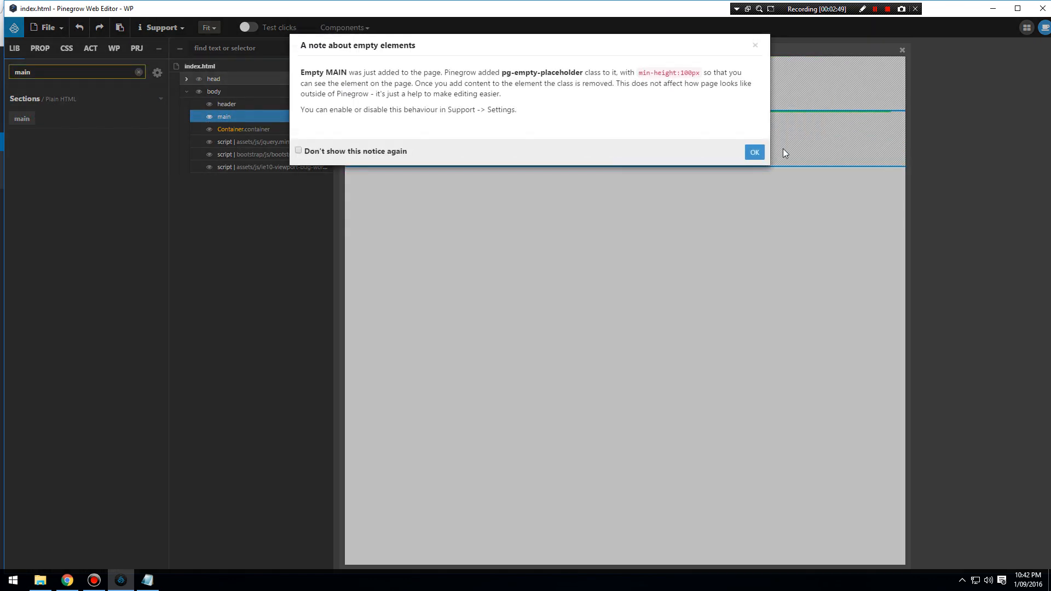
pyautogui.click(754, 152)
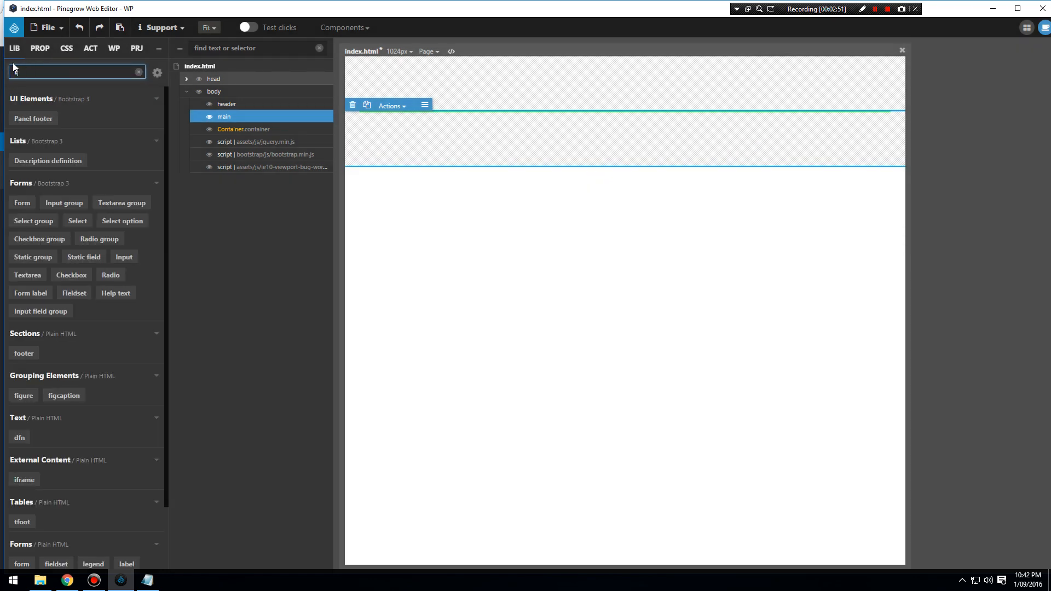
pyautogui.write('footer')
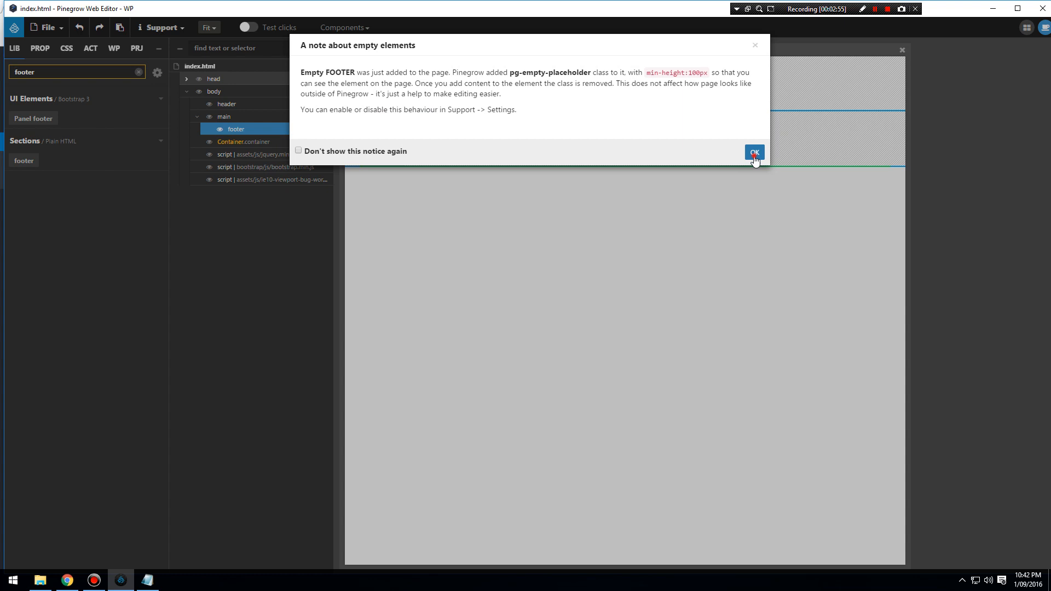
pyautogui.click(753, 152)
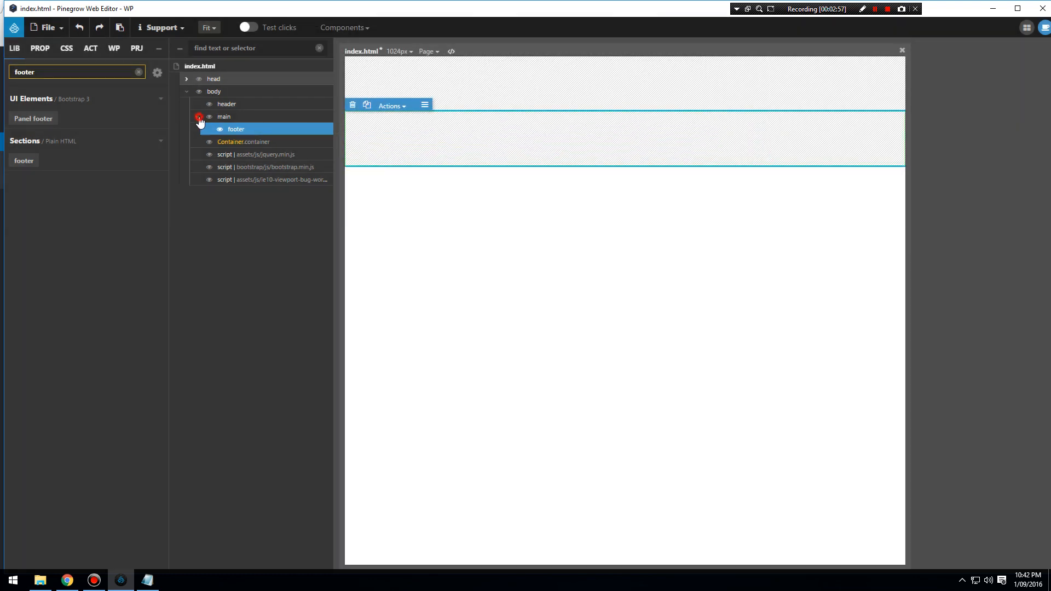
# - Move the footer out of main in the tree so it follows main
pyautogui.click(227, 129)
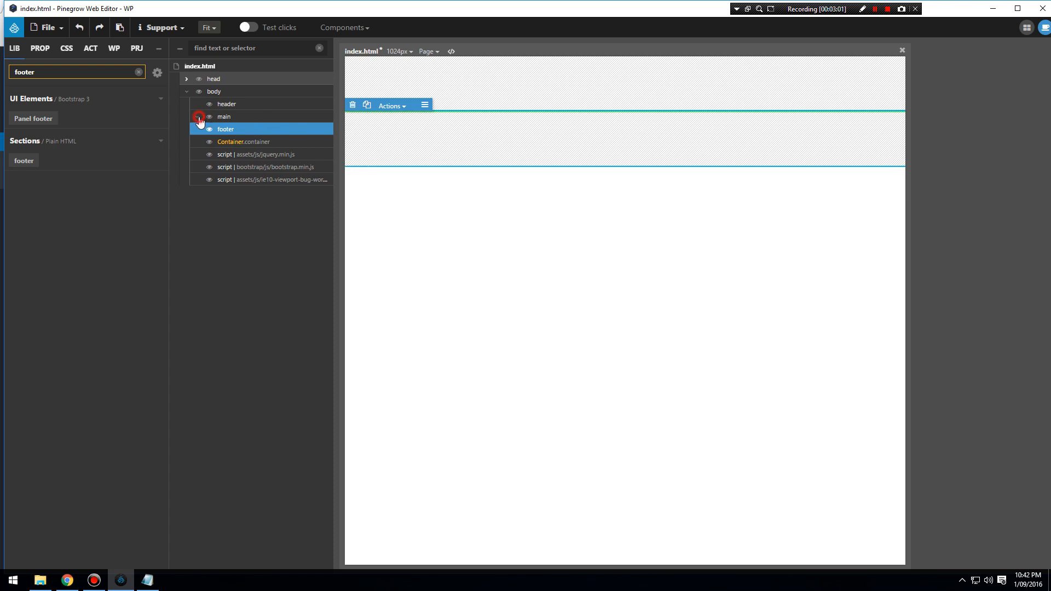
pyautogui.click(224, 116)
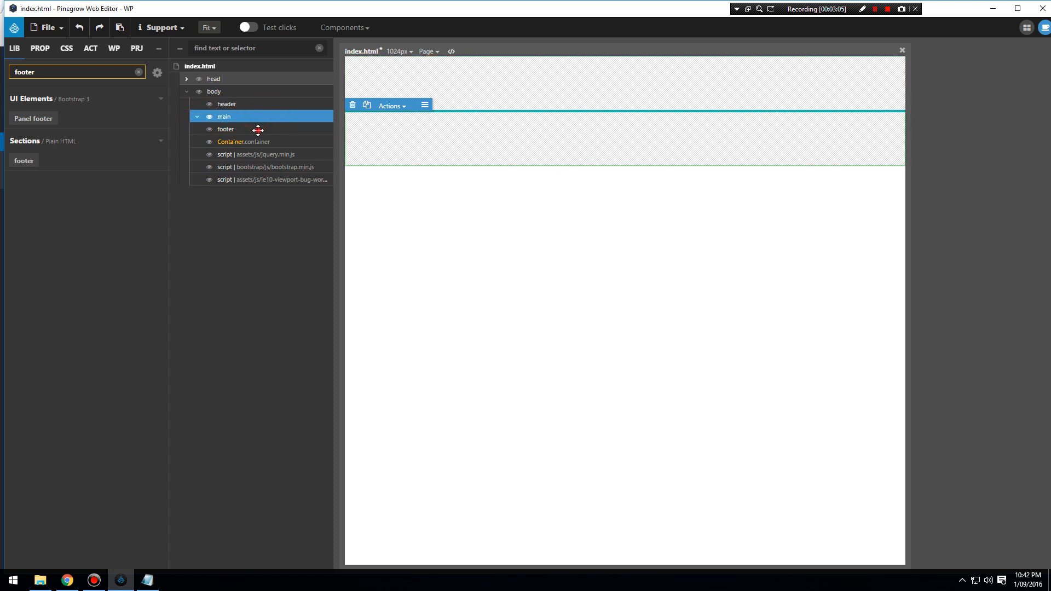
pyautogui.click(226, 104)
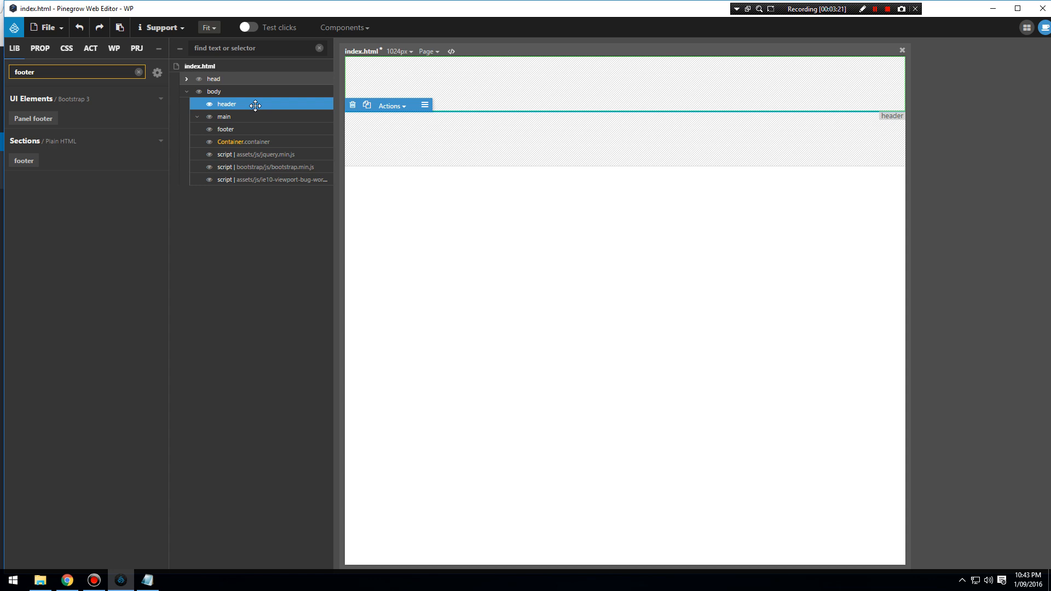
pyautogui.moveTo(253, 113)
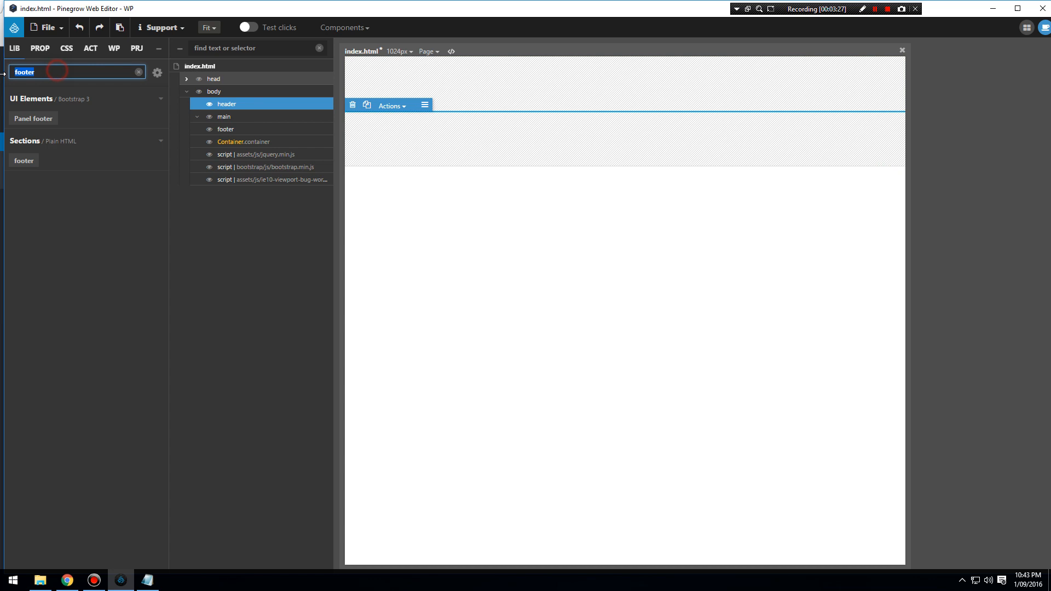
# - Insert a Bootstrap Navbar into the header and remove its search form
pyautogui.write('nav')
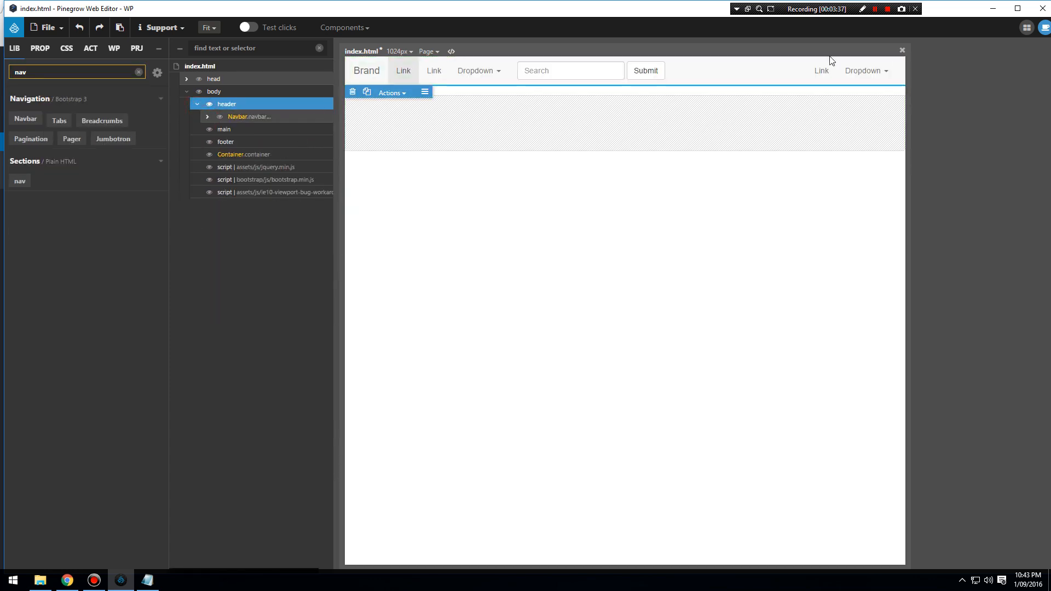
pyautogui.moveTo(697, 82)
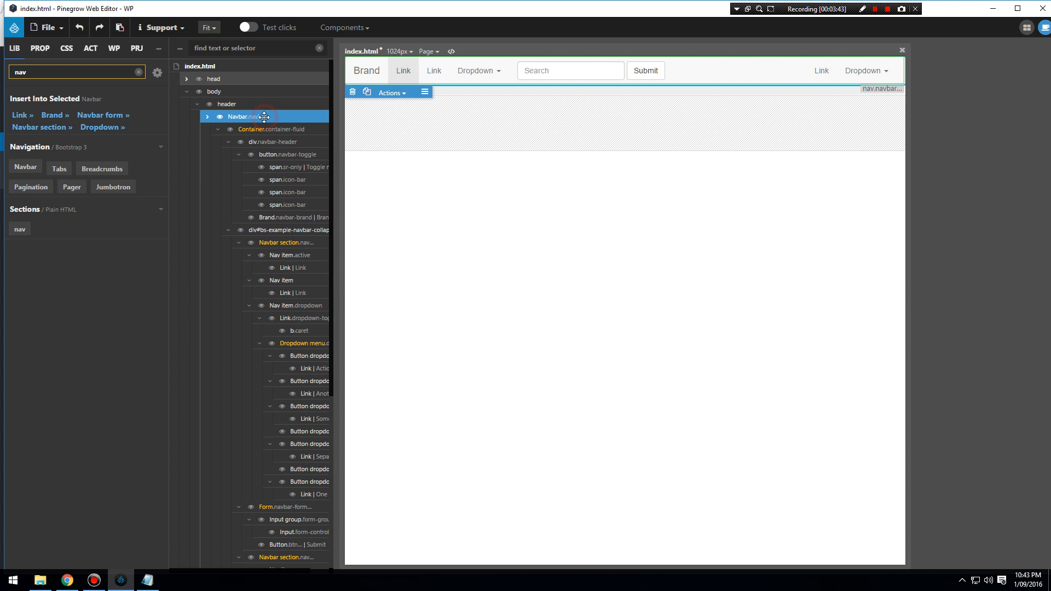
pyautogui.click(40, 49)
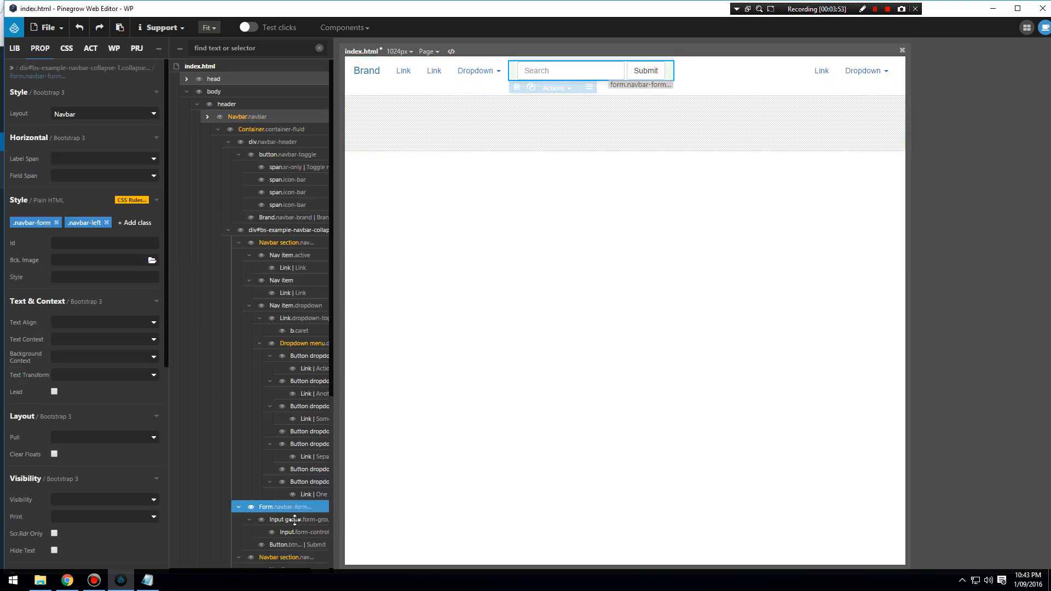
pyautogui.rightClick(290, 506)
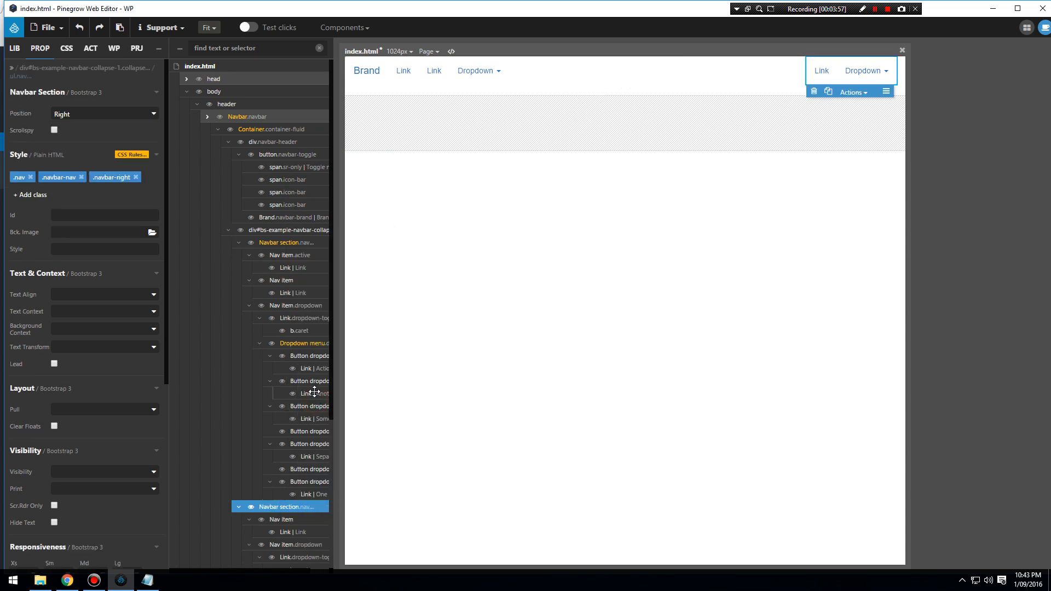
pyautogui.moveTo(477, 70)
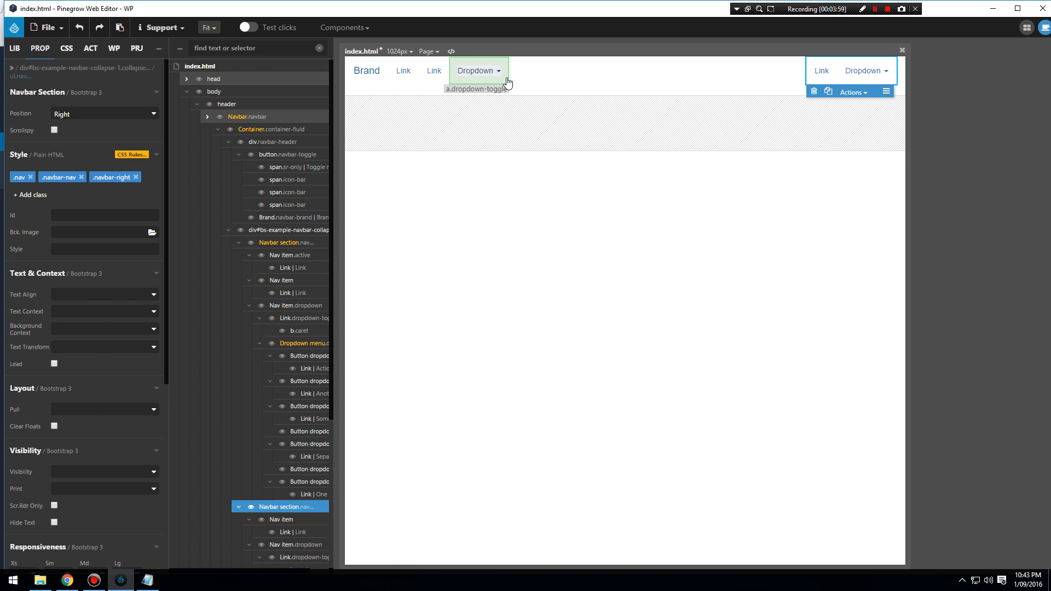
# - Delete the navbar's left links and dropdown, then collapse the header in the outline
pyautogui.click(478, 70)
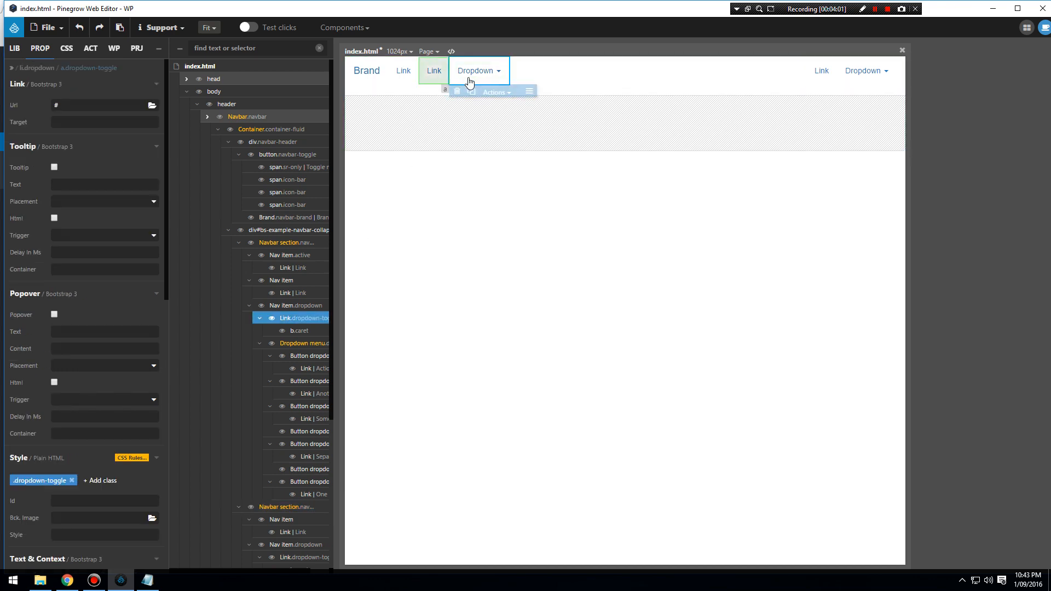
pyautogui.click(289, 242)
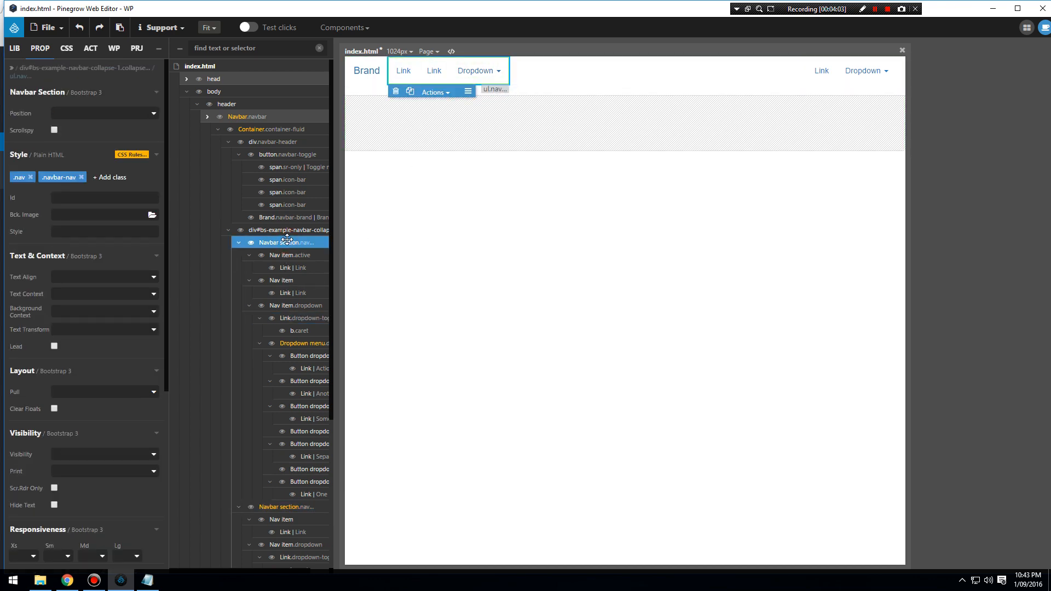
pyautogui.click(288, 230)
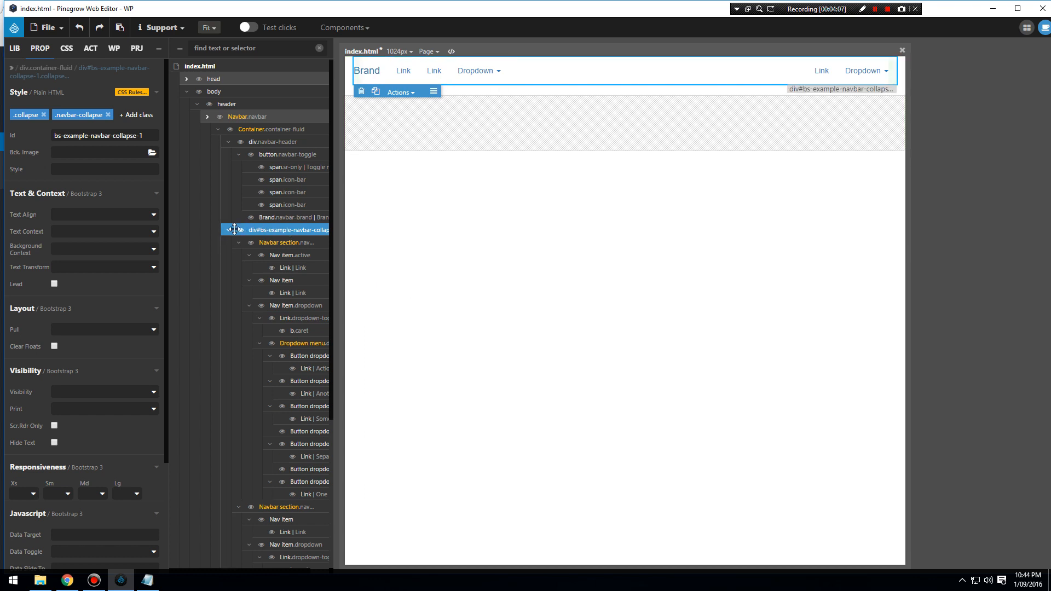
pyautogui.click(228, 229)
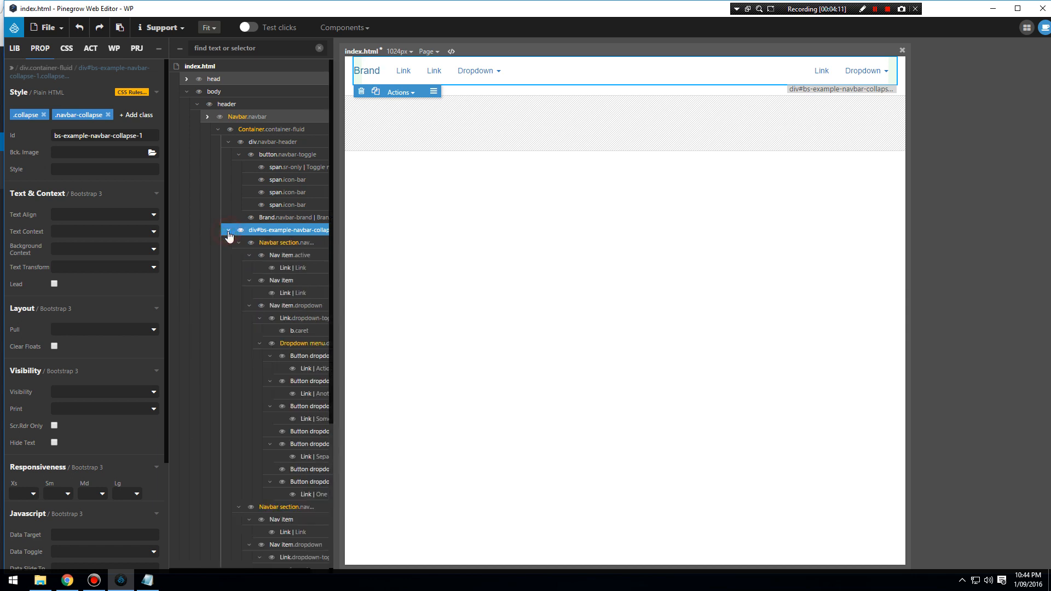
pyautogui.click(287, 255)
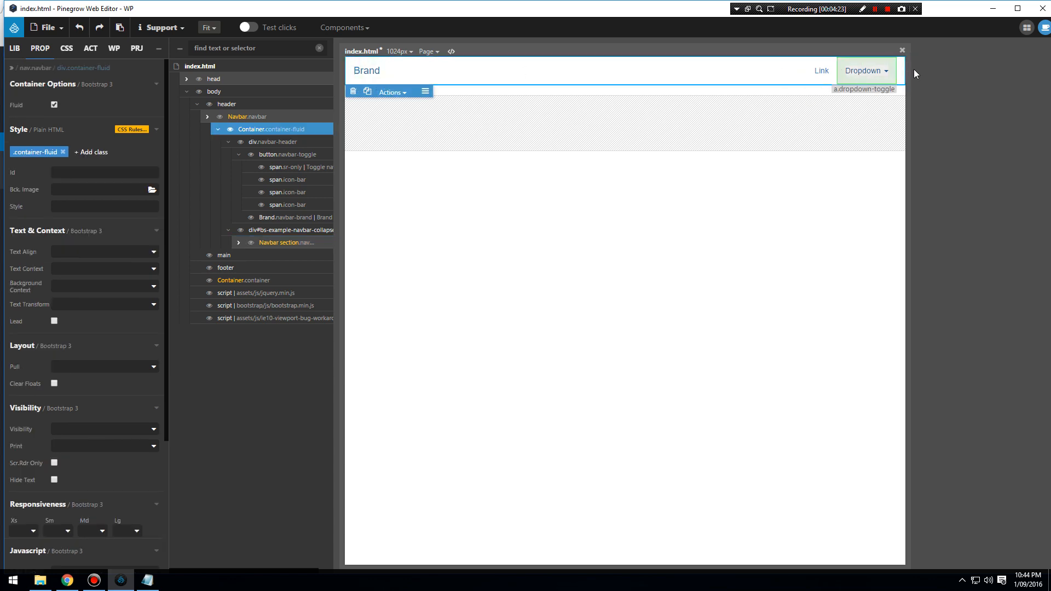
pyautogui.moveTo(365, 70)
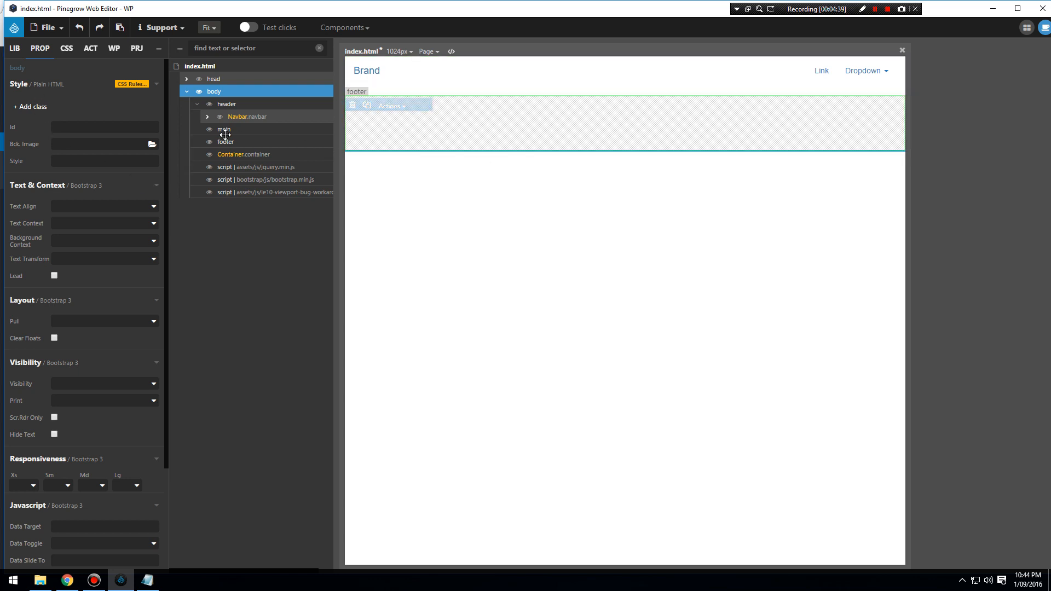
pyautogui.click(226, 104)
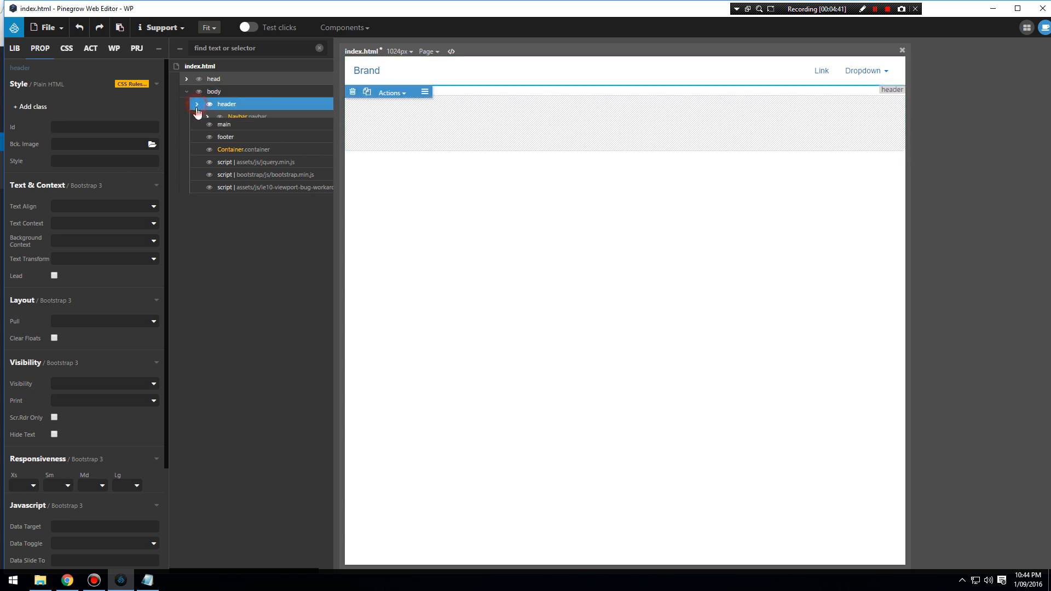
pyautogui.click(197, 104)
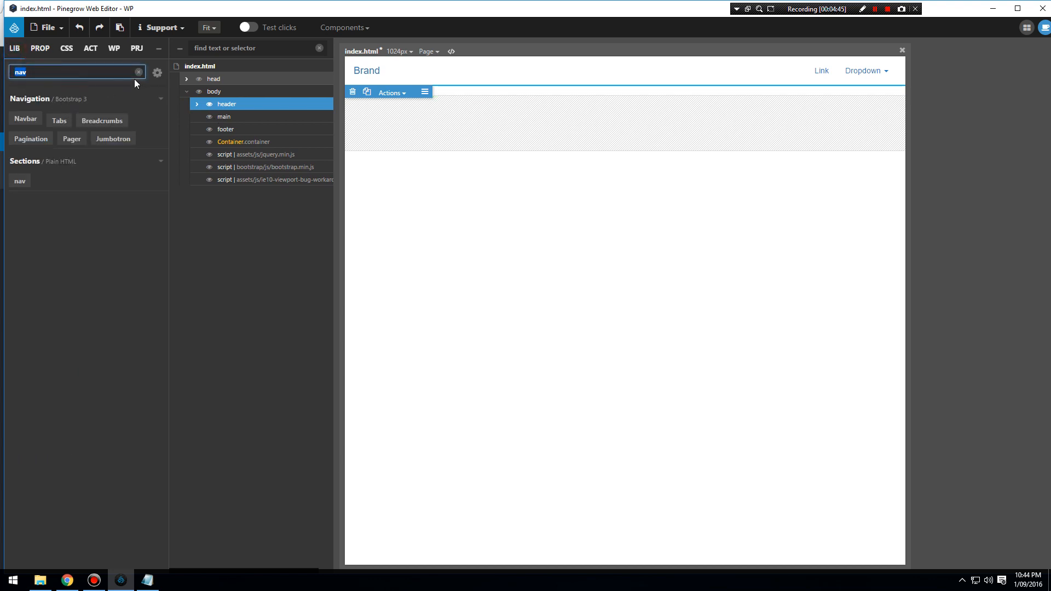
# - Insert a container, row and column into main and set the column's Md span to 12
pyautogui.write('co')
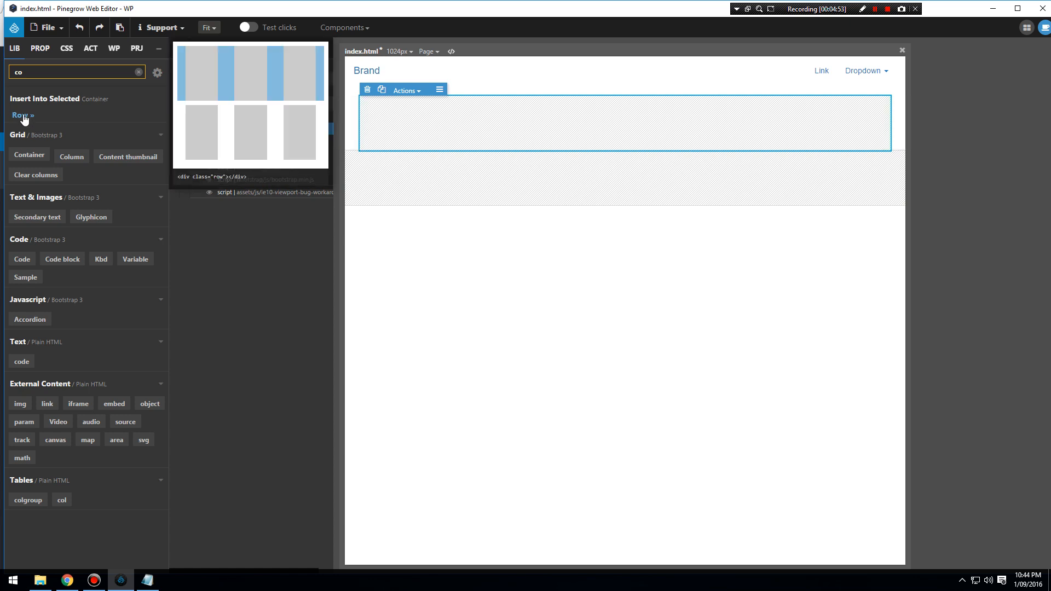
pyautogui.click(19, 115)
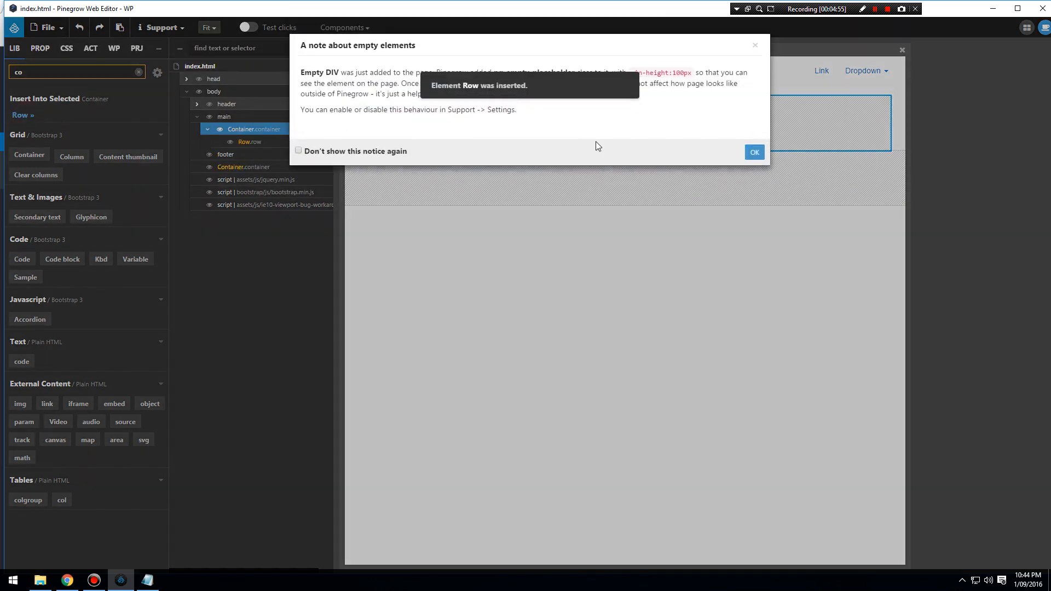
pyautogui.click(754, 152)
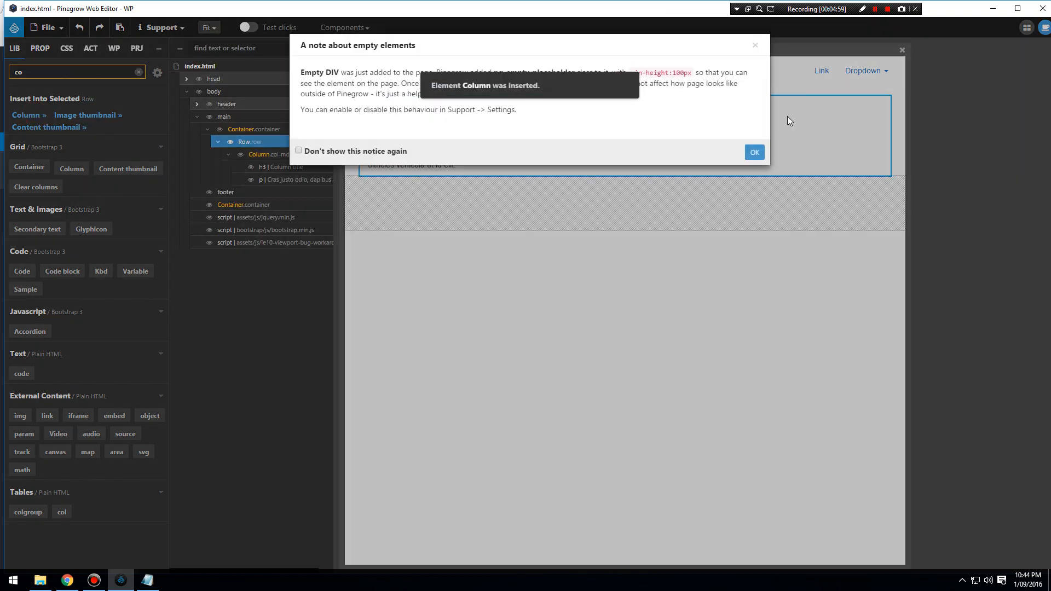
pyautogui.click(754, 152)
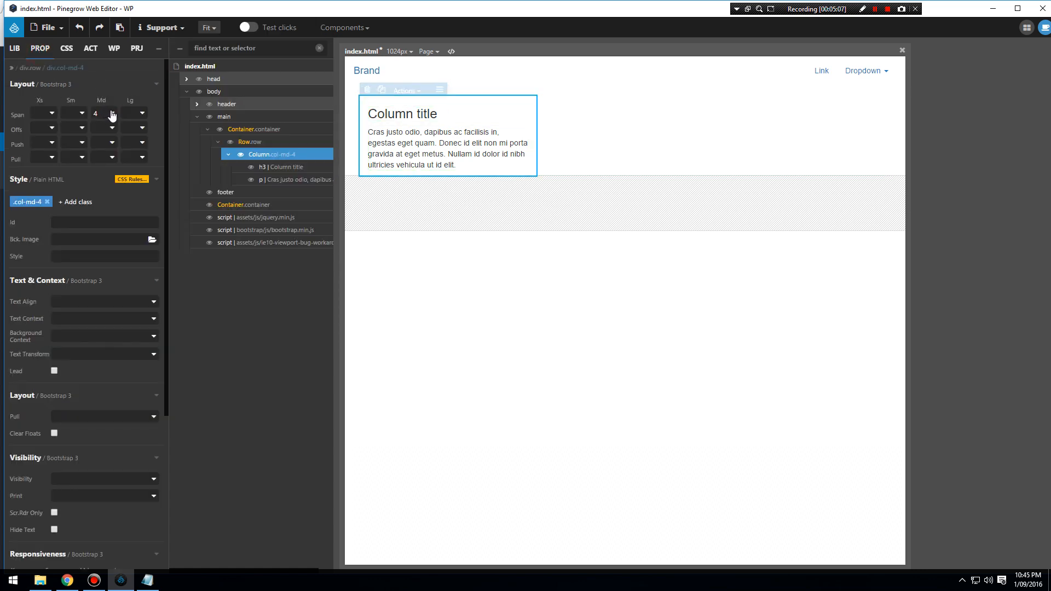
pyautogui.click(104, 112)
pyautogui.write('12')
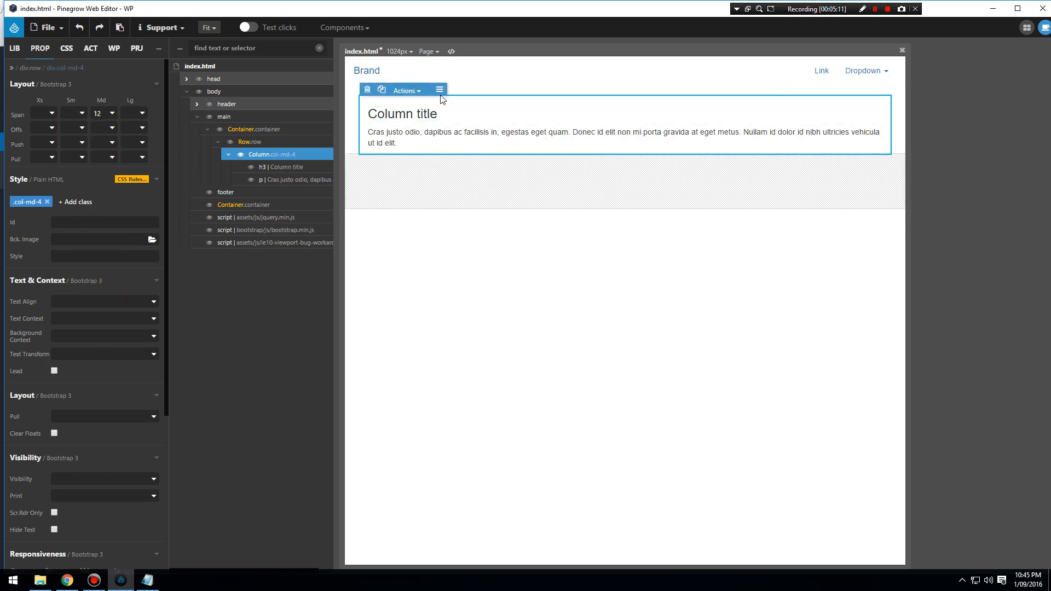
pyautogui.moveTo(271, 79)
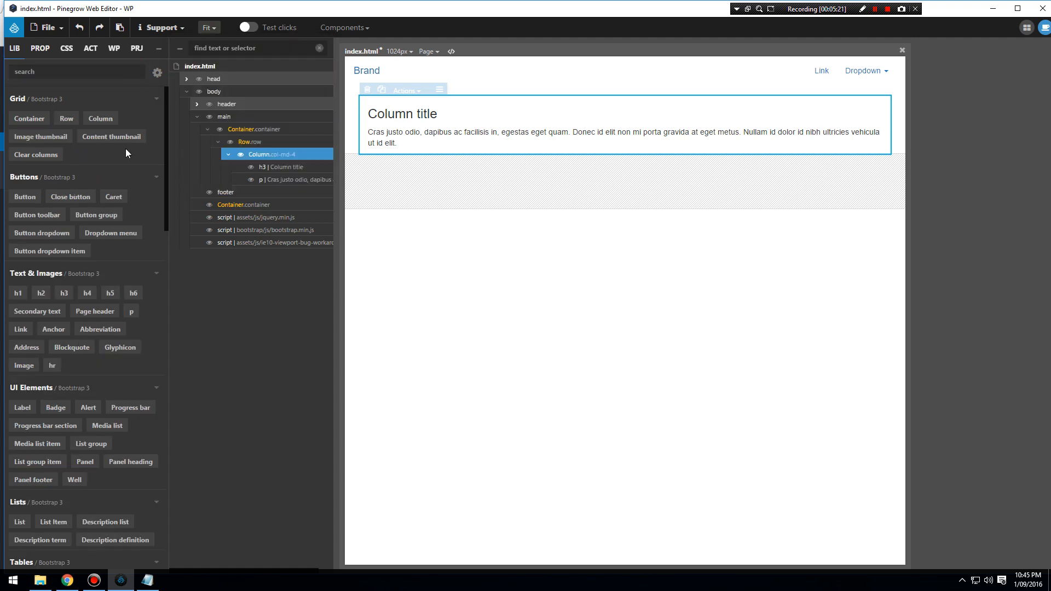
pyautogui.moveTo(159, 297)
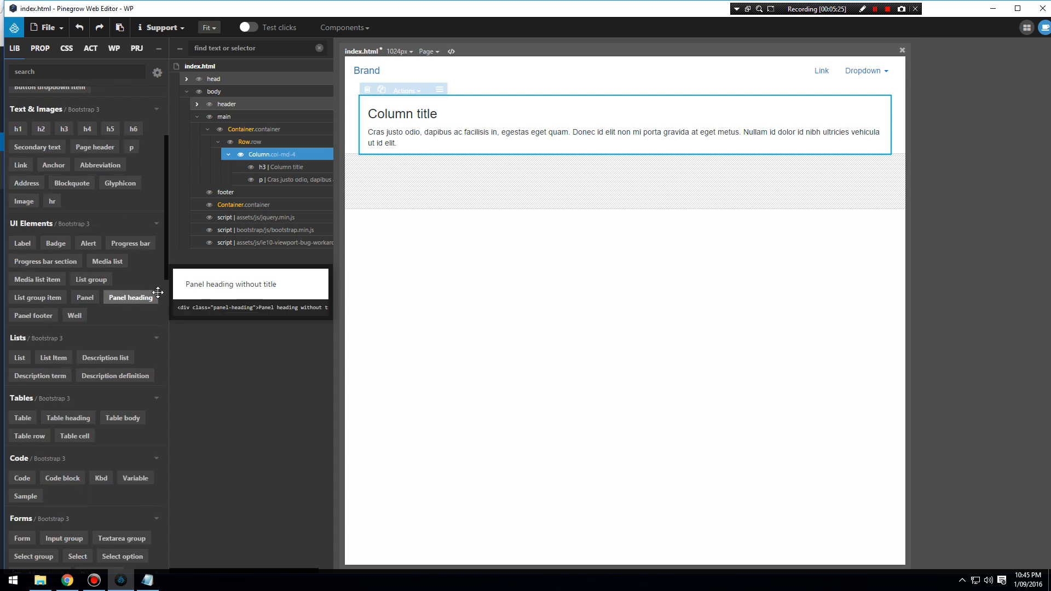
pyautogui.moveTo(22, 243)
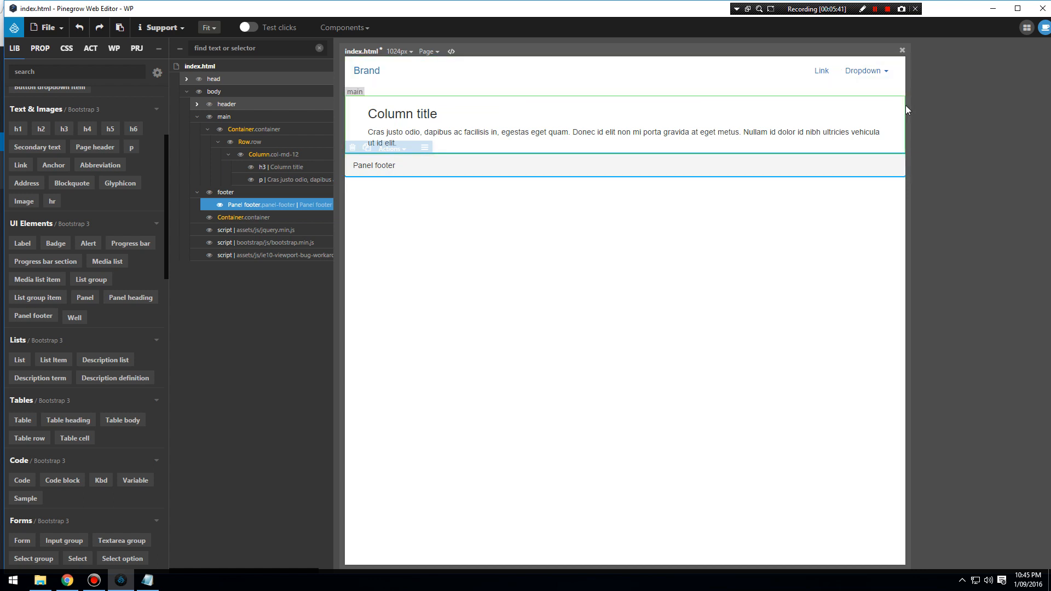
pyautogui.moveTo(904, 105)
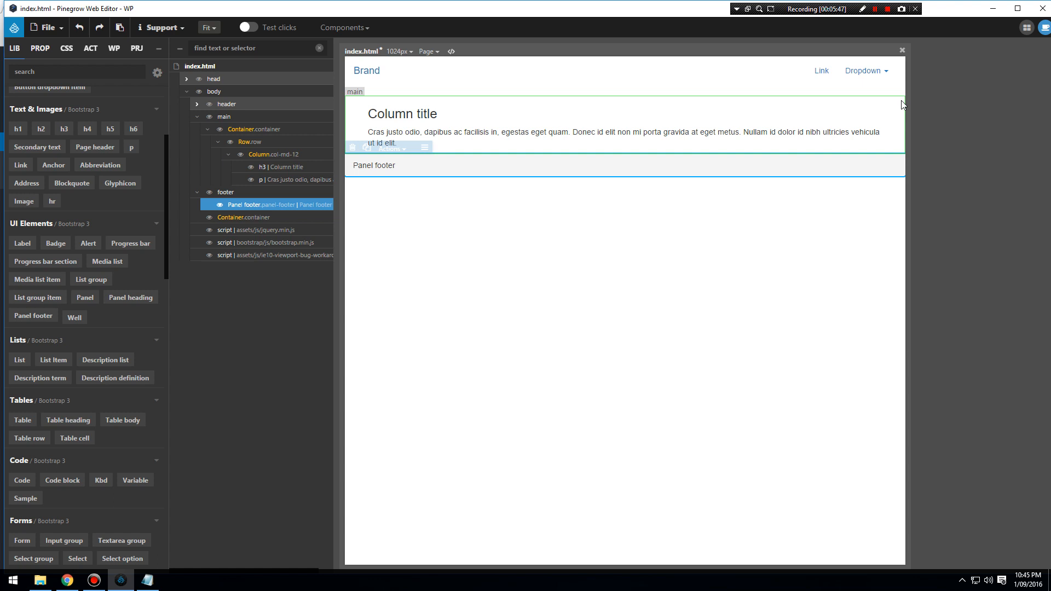
pyautogui.moveTo(904, 105)
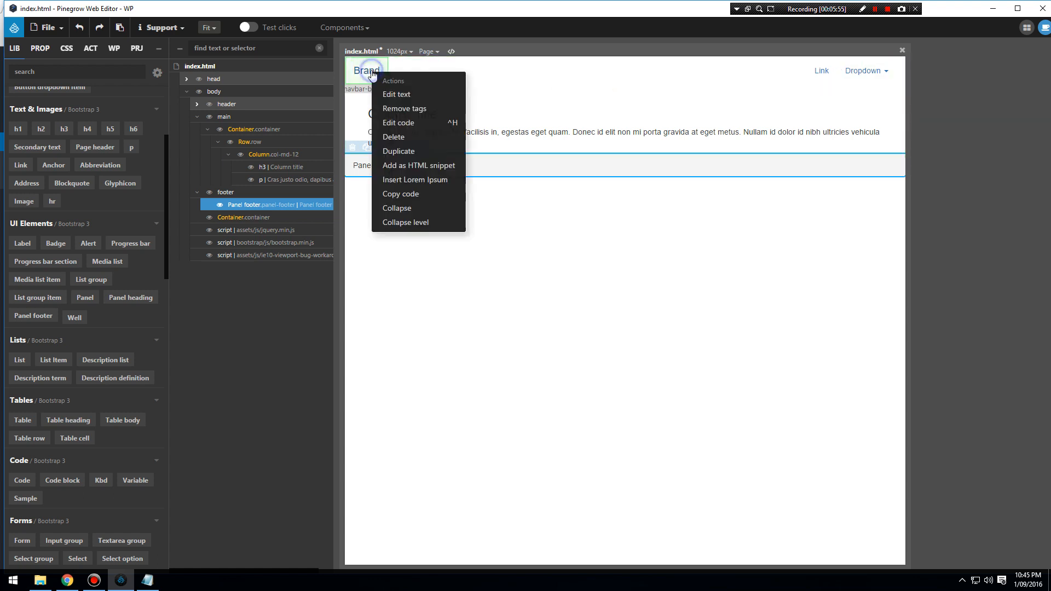
# - Rename the brand to Logo and type '&copy; 2016. All Rights Reserved. West Coast Digital Pty Ltd' in the footer
pyautogui.click(396, 94)
pyautogui.write('Logo')
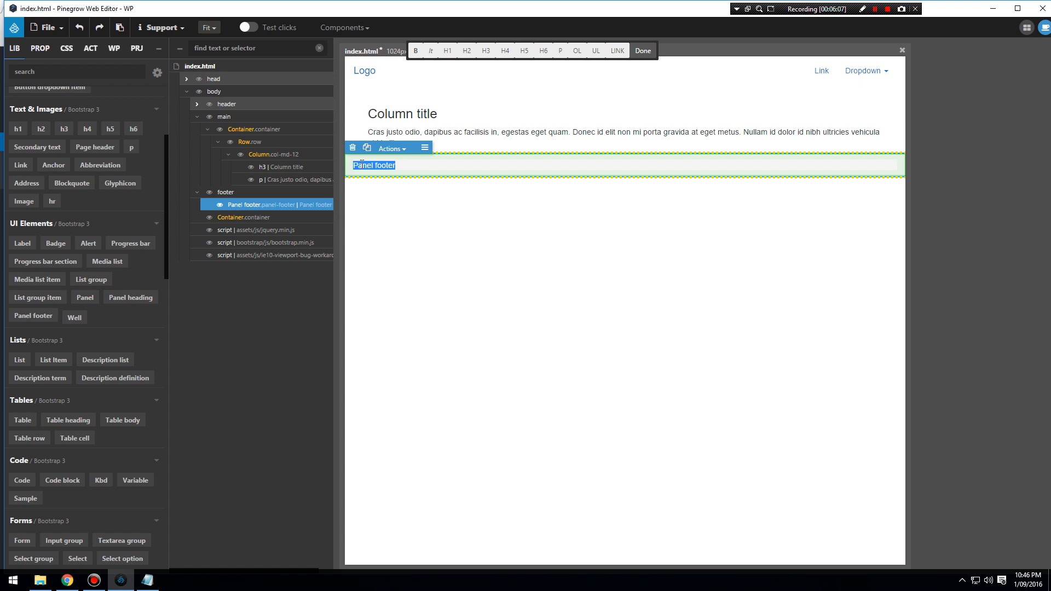
pyautogui.write('&copy')
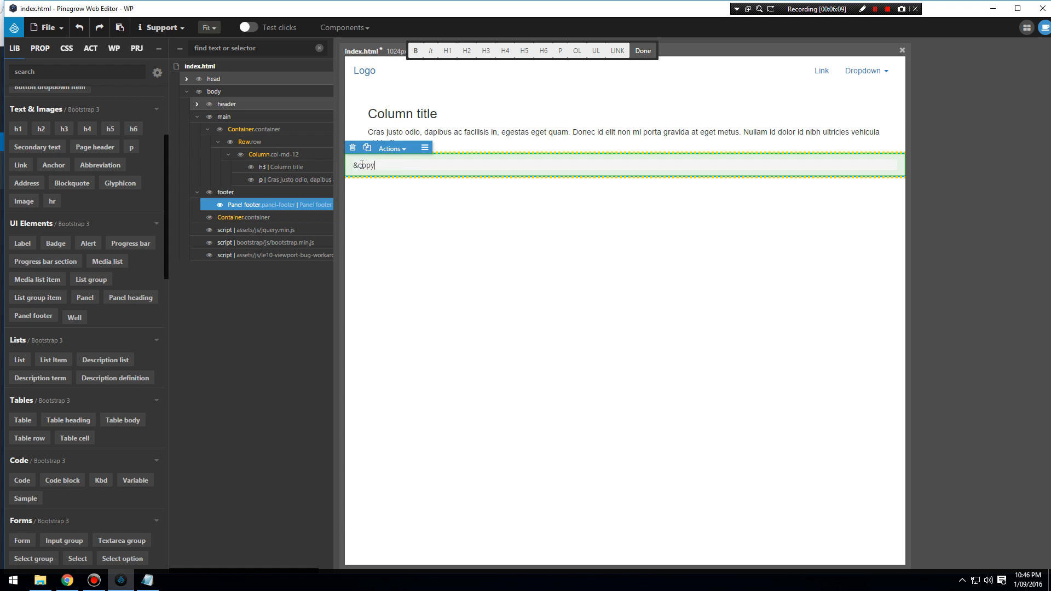
pyautogui.write('; 2016.')
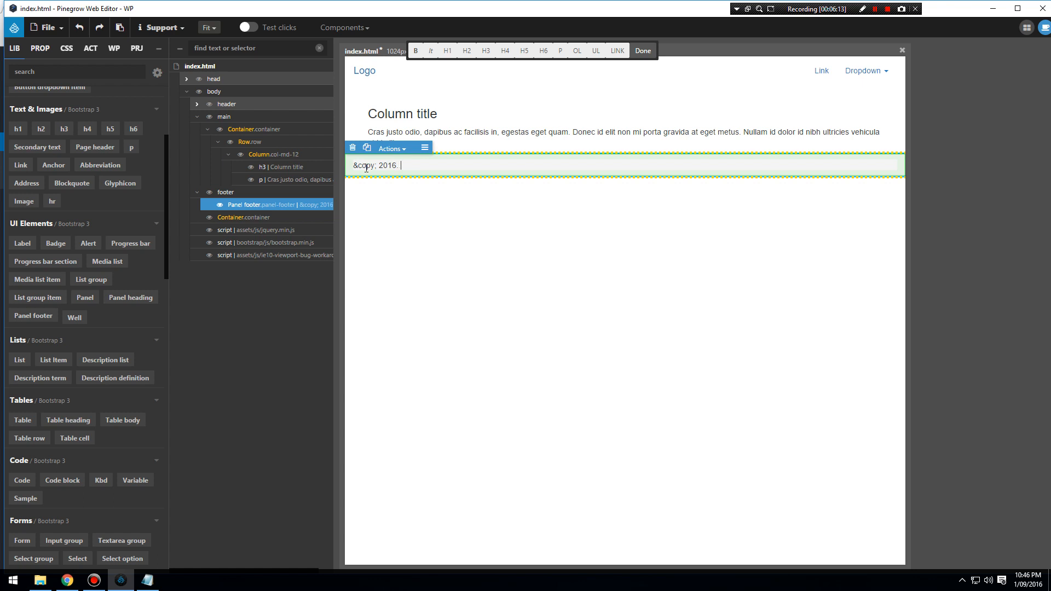
pyautogui.write('All Ri')
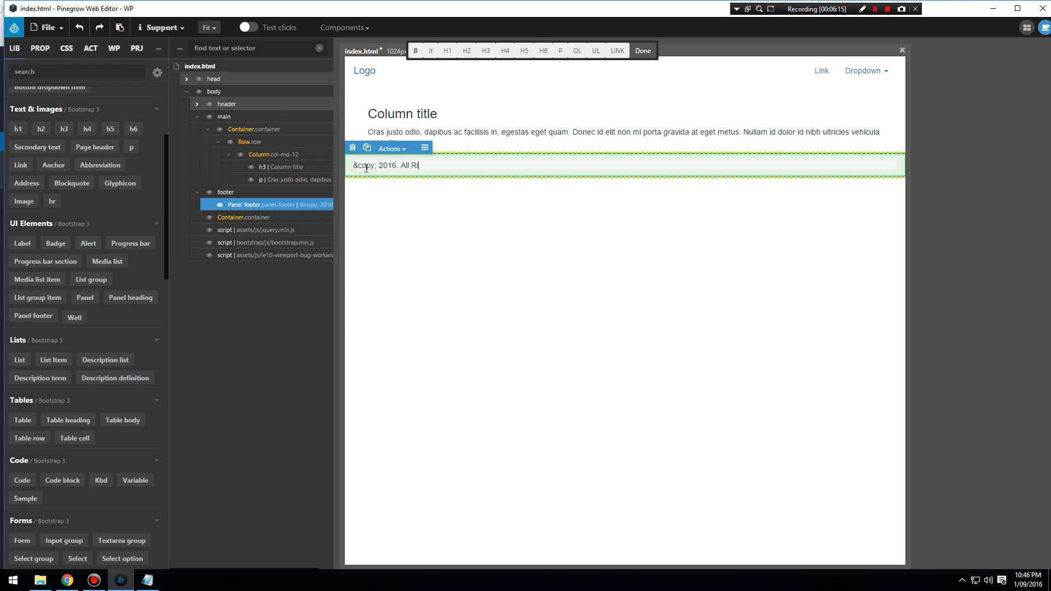
pyautogui.write('ghts Reser')
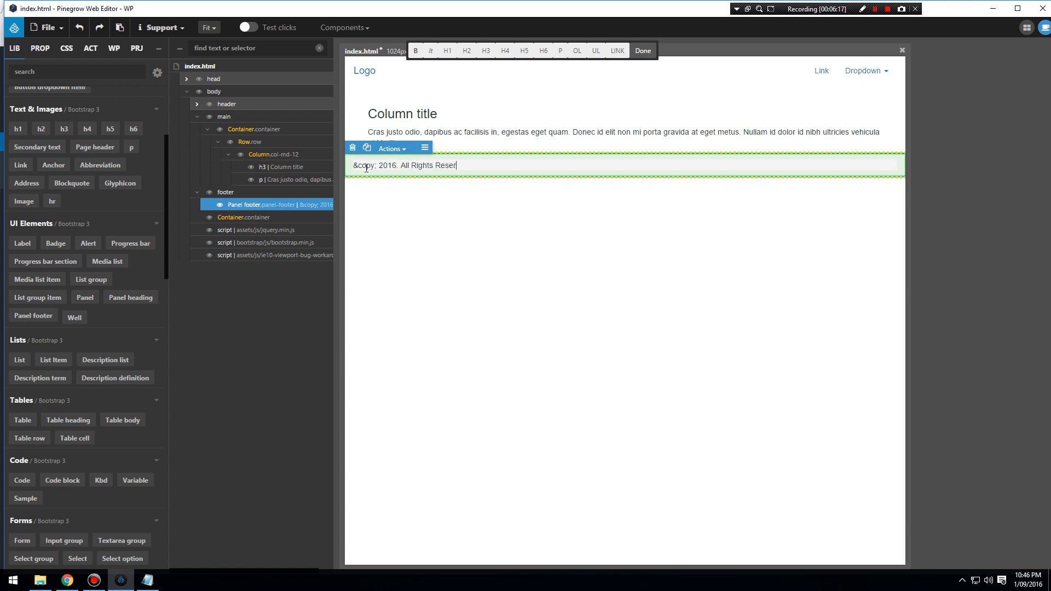
pyautogui.write('ved. West Coast D')
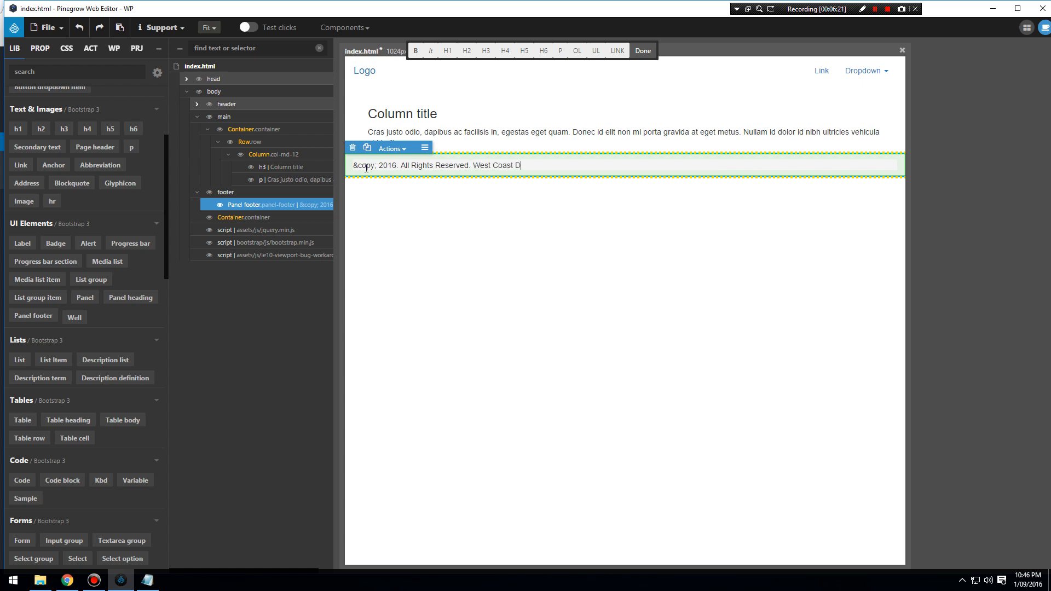
pyautogui.write('igital Pty Ltd')
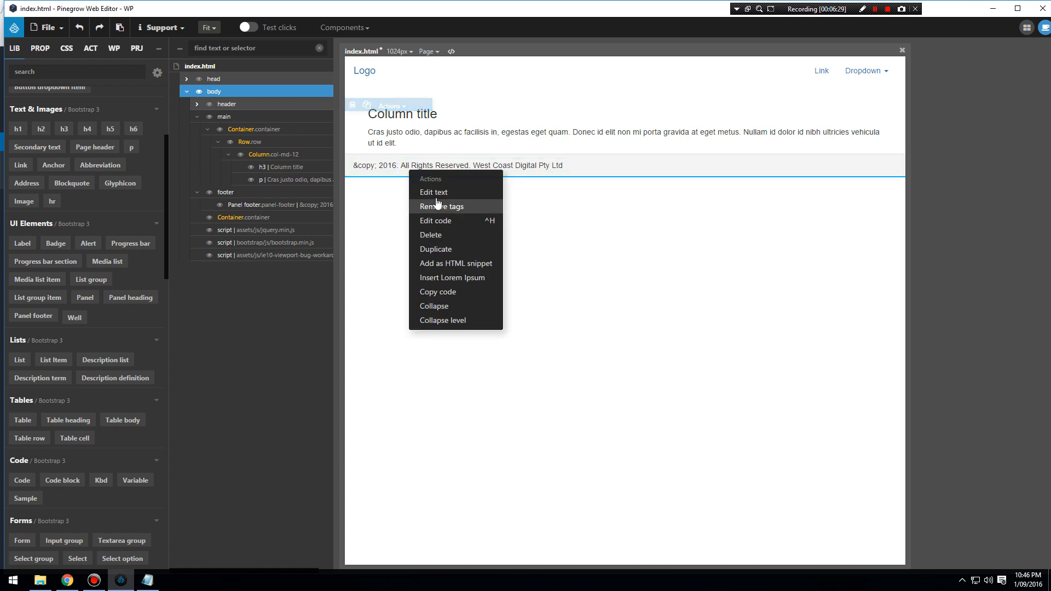
pyautogui.moveTo(434, 193)
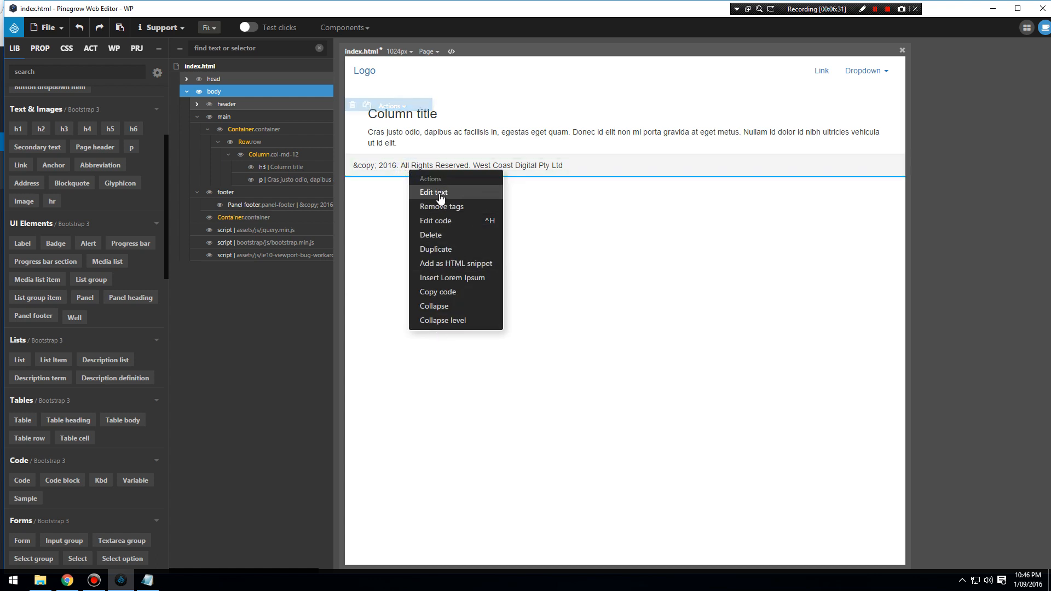
# - Edit the footer text's code to remove the stray amp so &copy; renders as ©
pyautogui.click(435, 220)
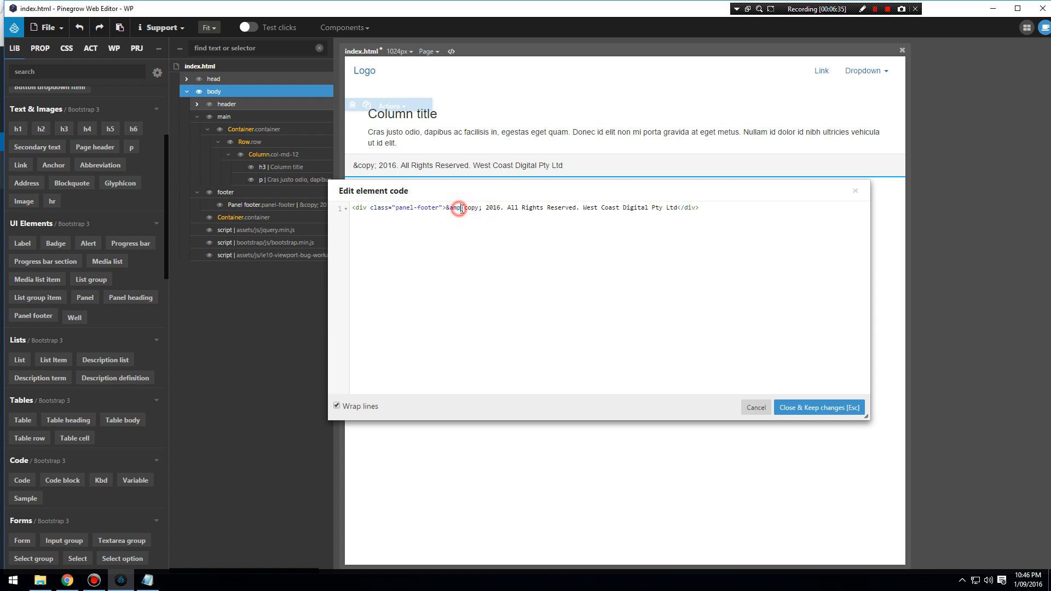
pyautogui.doubleClick(459, 207)
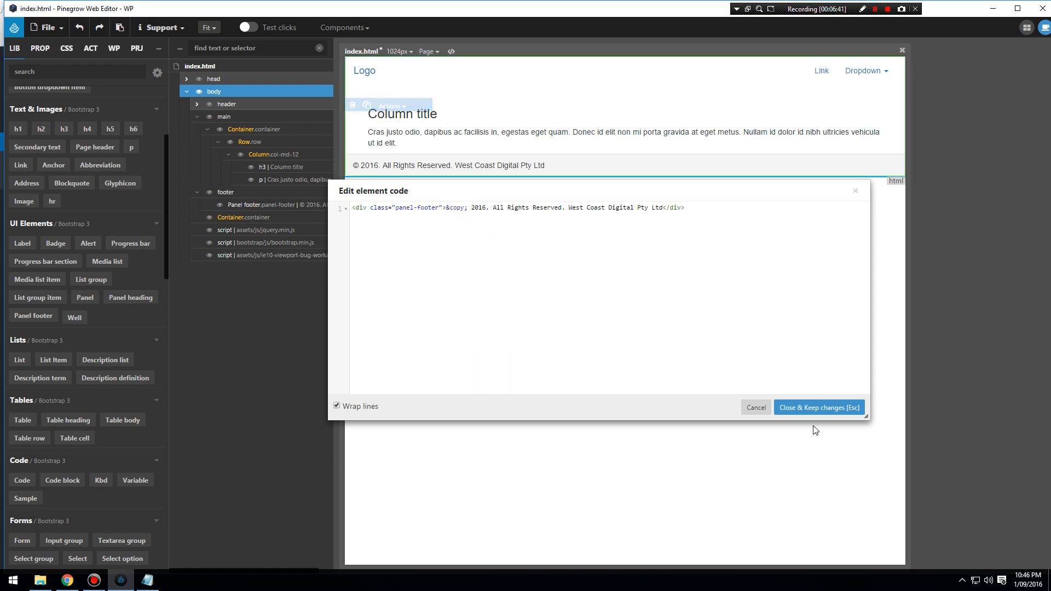
pyautogui.click(819, 408)
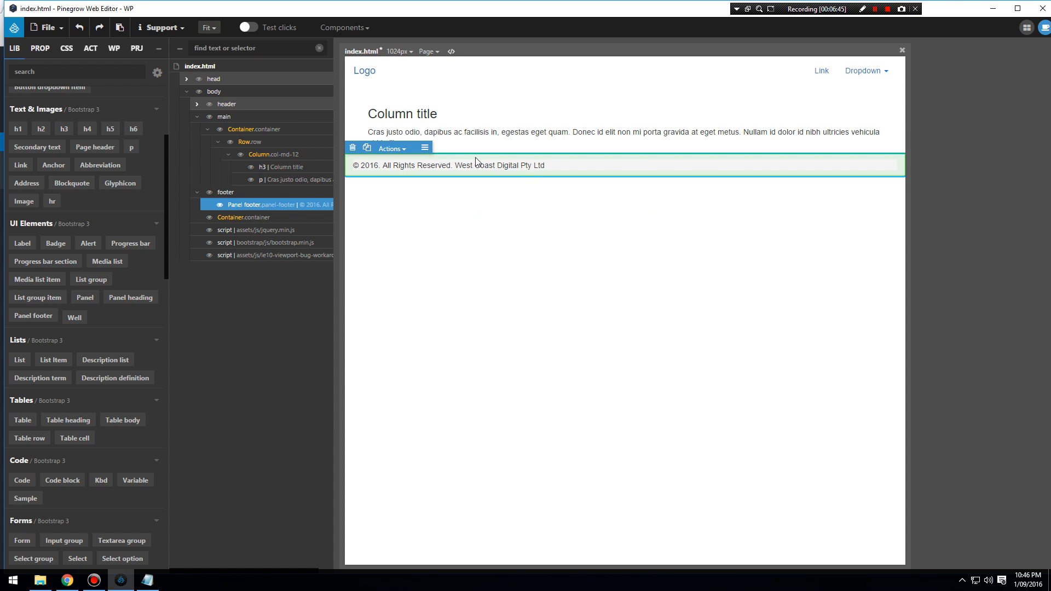
# - Set the footer div's Text Align to Center and remove its panel-footer class
pyautogui.click(40, 48)
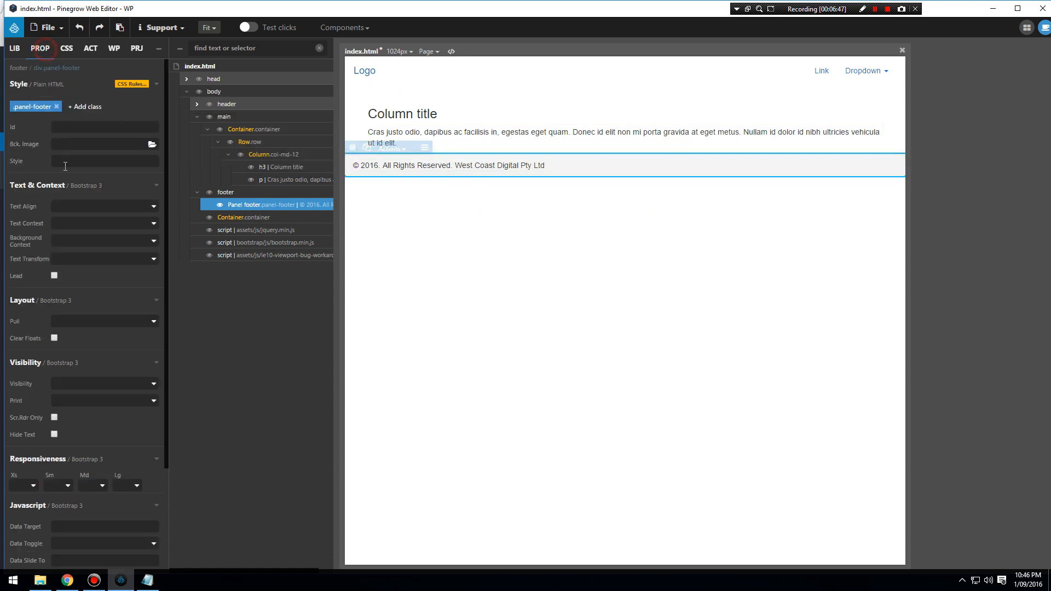
pyautogui.click(104, 206)
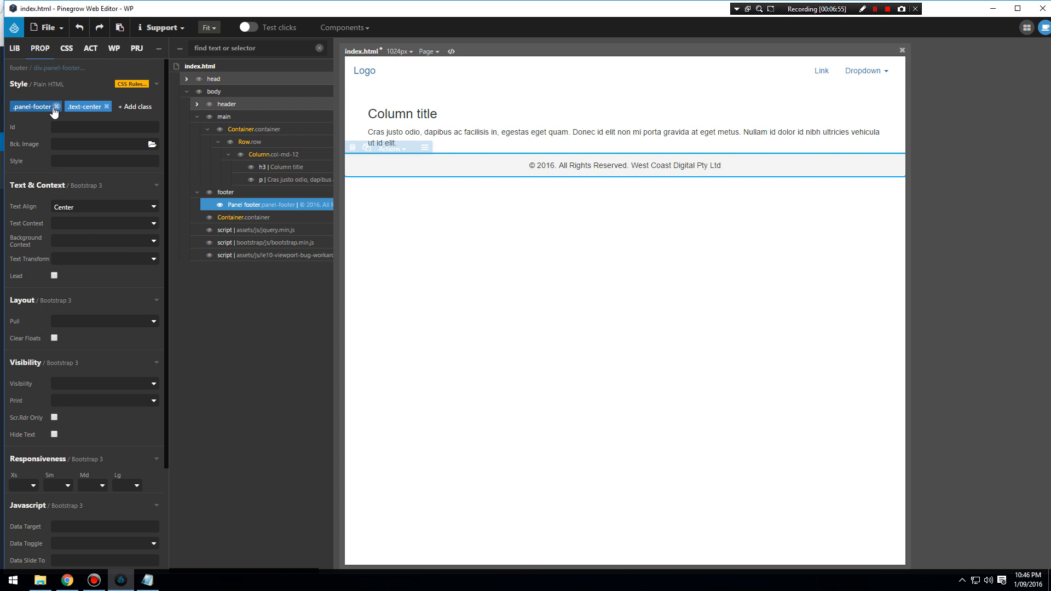
pyautogui.click(55, 106)
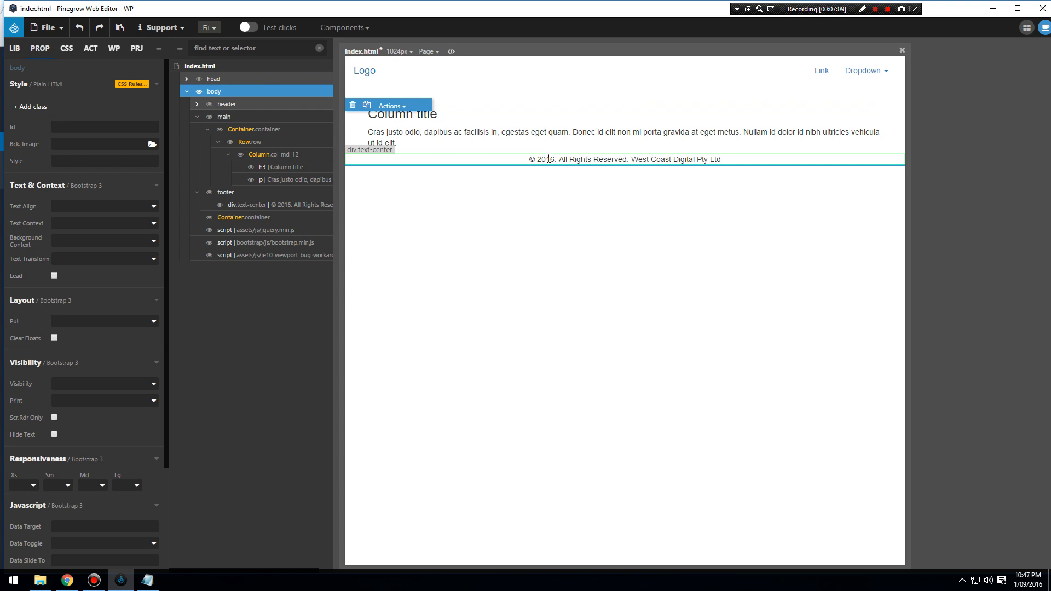
pyautogui.moveTo(491, 98)
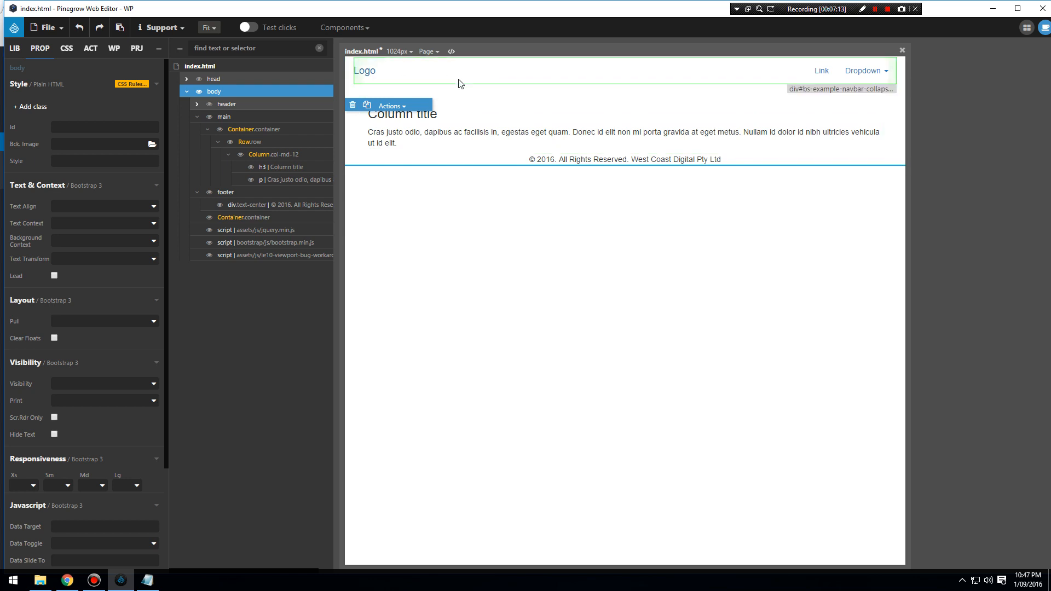
# - Create a .navbar rule in style.css with Margin Bottom 0
pyautogui.click(226, 104)
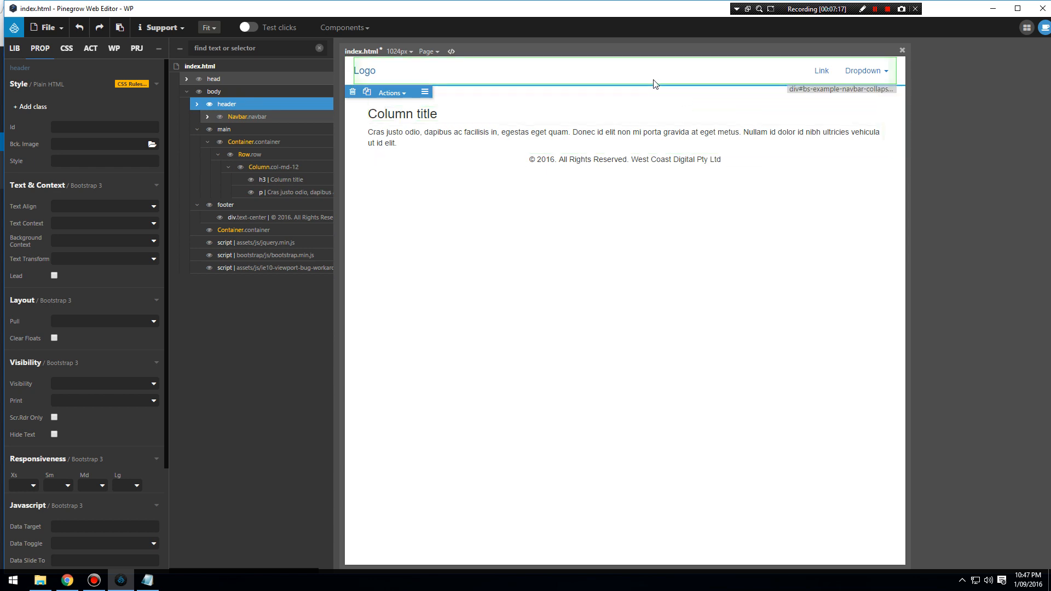
pyautogui.click(248, 116)
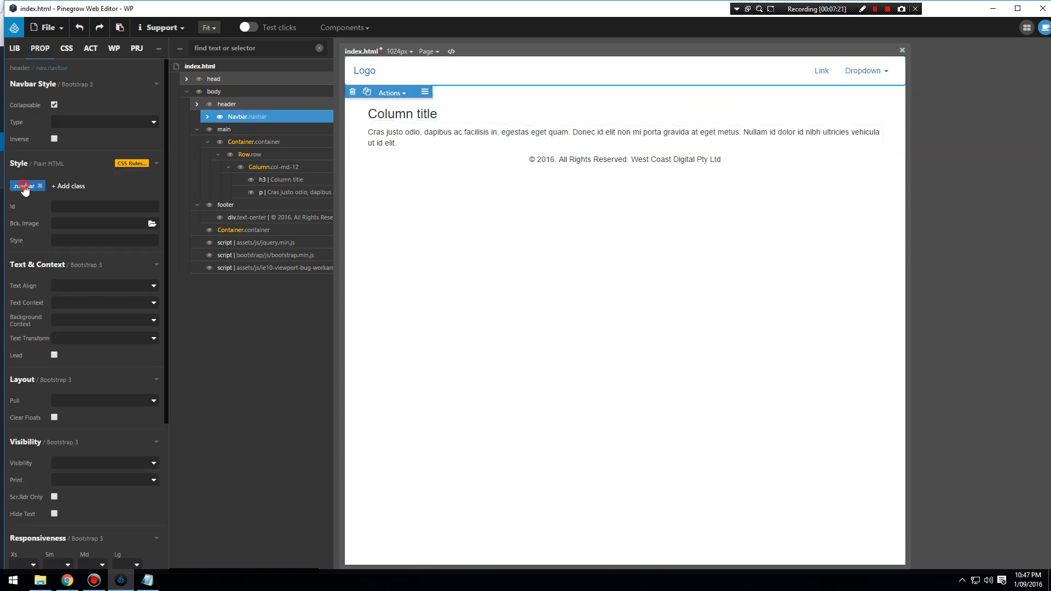
pyautogui.click(131, 163)
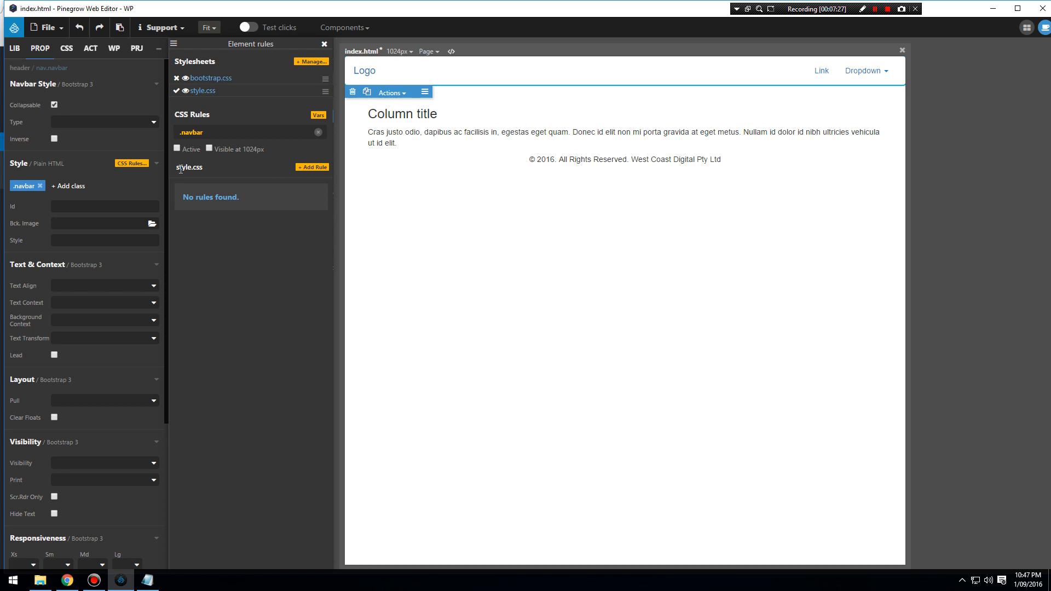
pyautogui.click(312, 166)
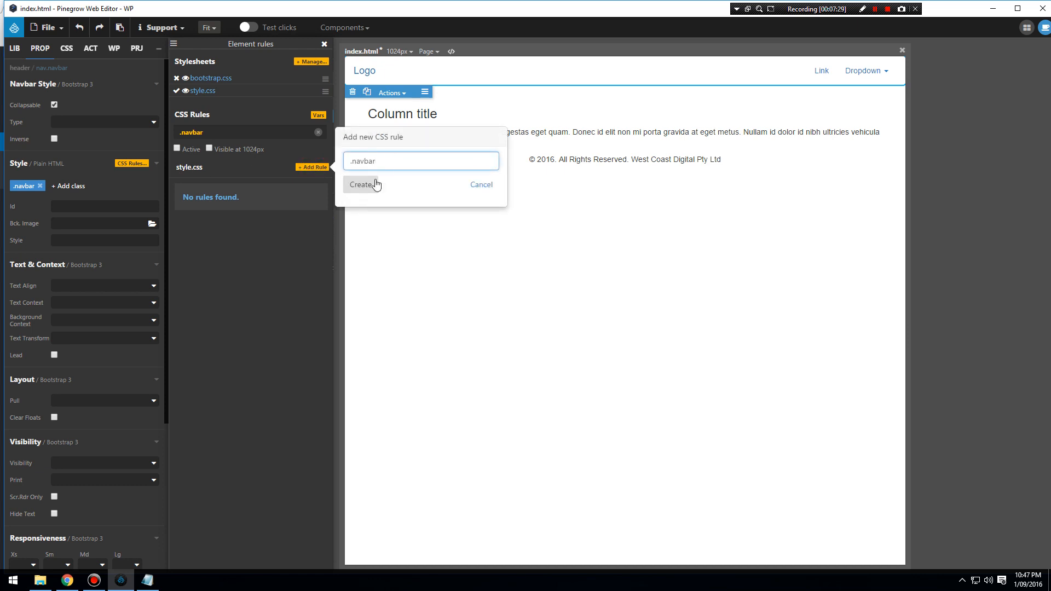
pyautogui.click(362, 184)
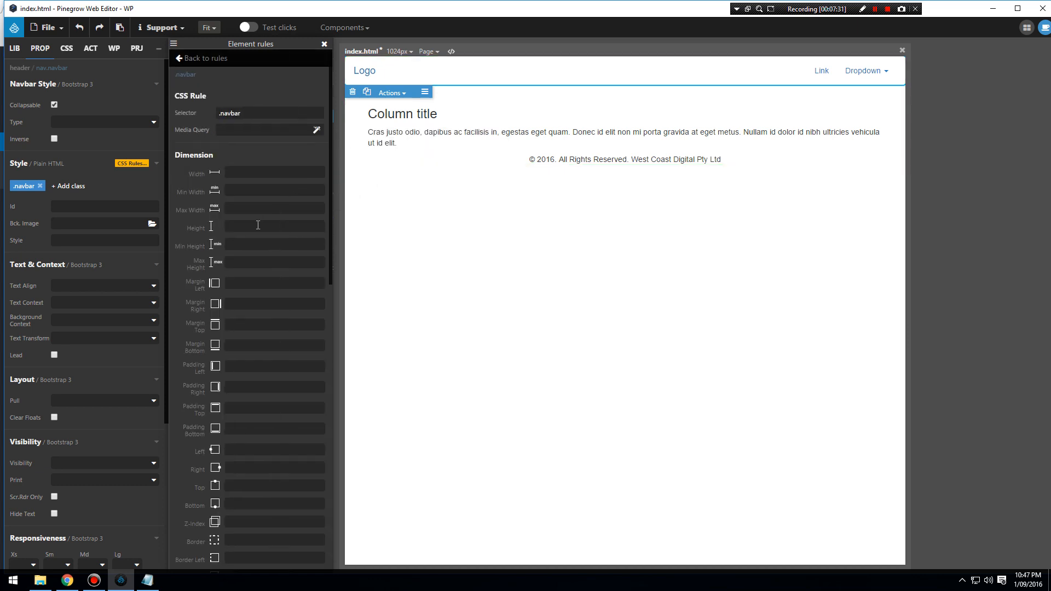
pyautogui.scroll(-3)
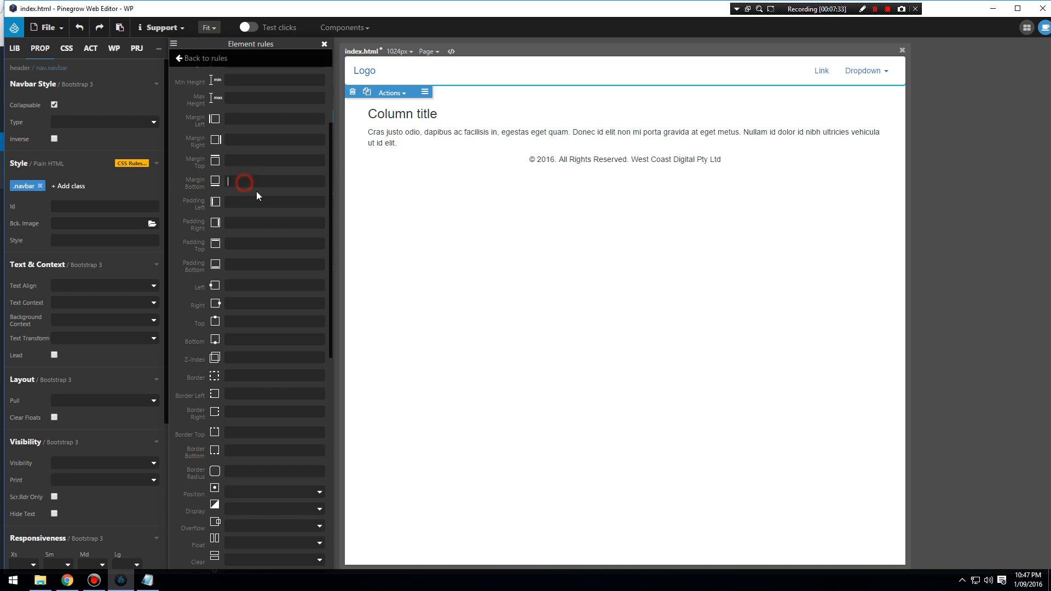
pyautogui.write('0')
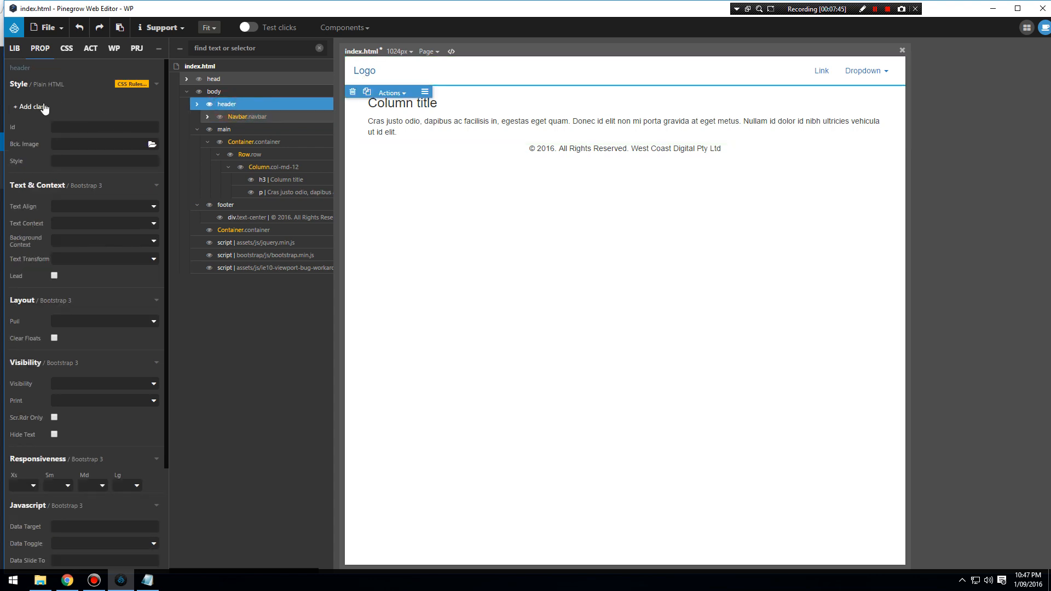
# - Assign the navbar-fixed-top class to the header so it sticks to the top of the page
pyautogui.write('navb')
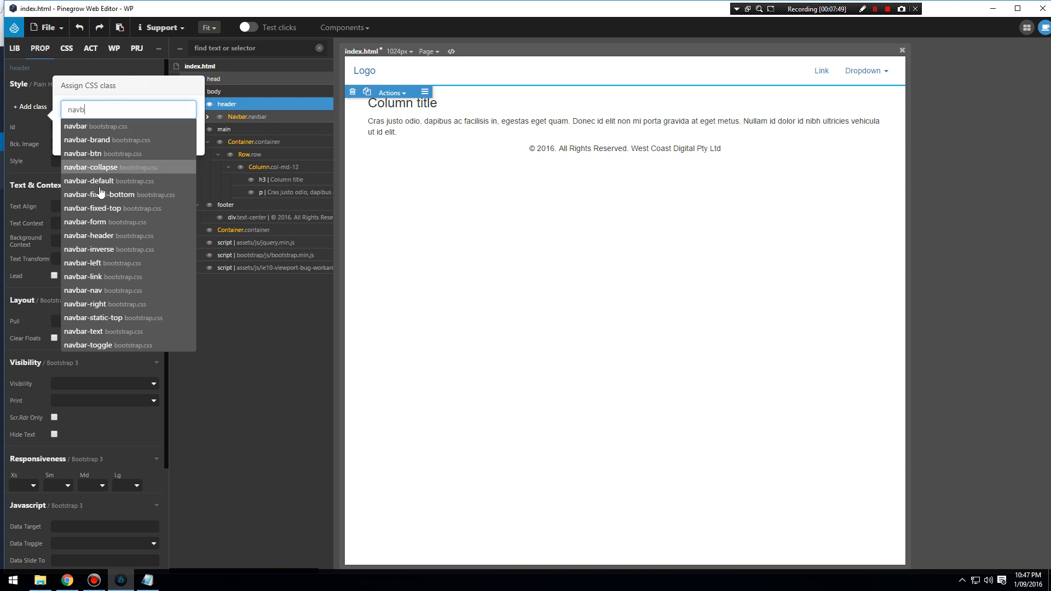
pyautogui.click(92, 208)
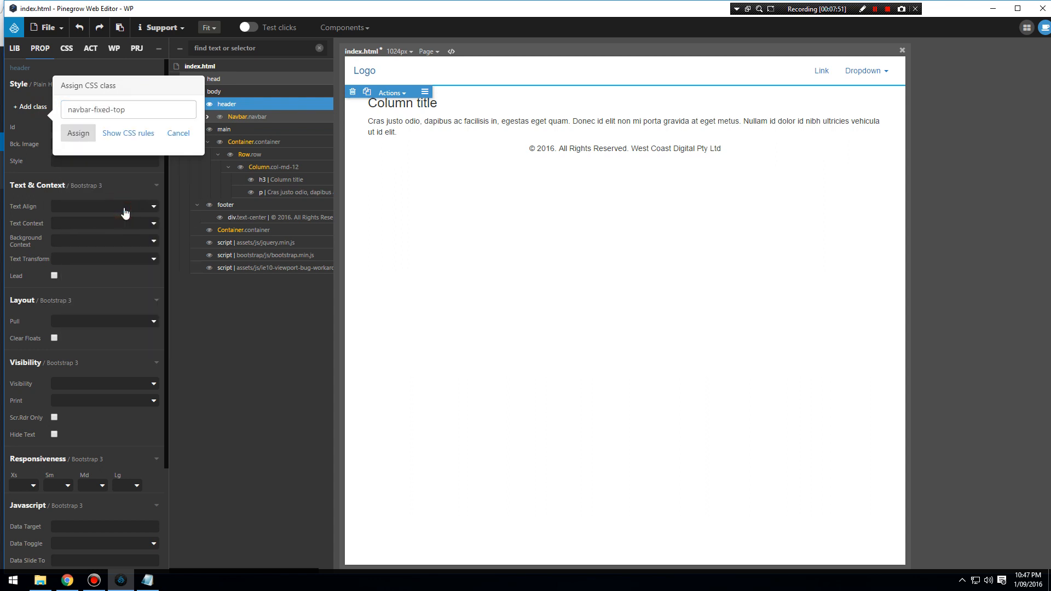
pyautogui.click(78, 133)
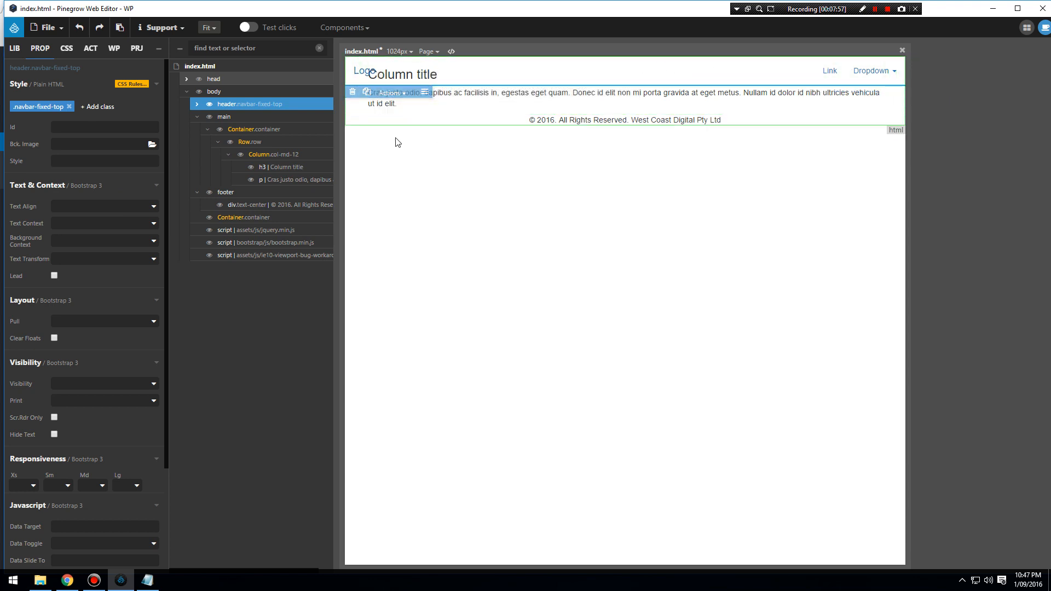
# - Preview the fixed header at 1600 px desktop width, then return to 1024 px tablet-landscape
pyautogui.click(398, 52)
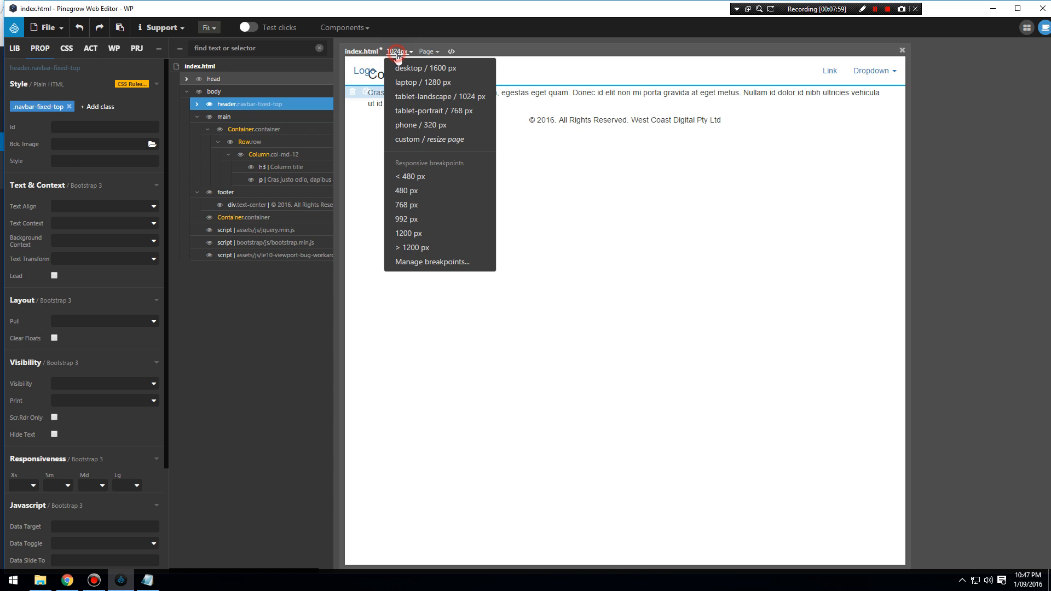
pyautogui.click(425, 68)
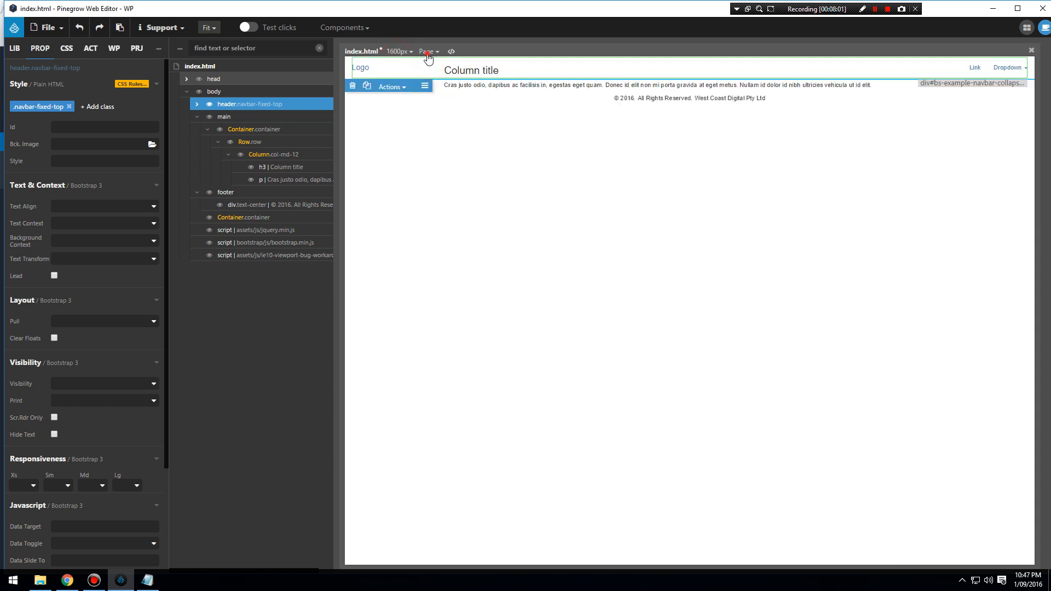
pyautogui.click(399, 52)
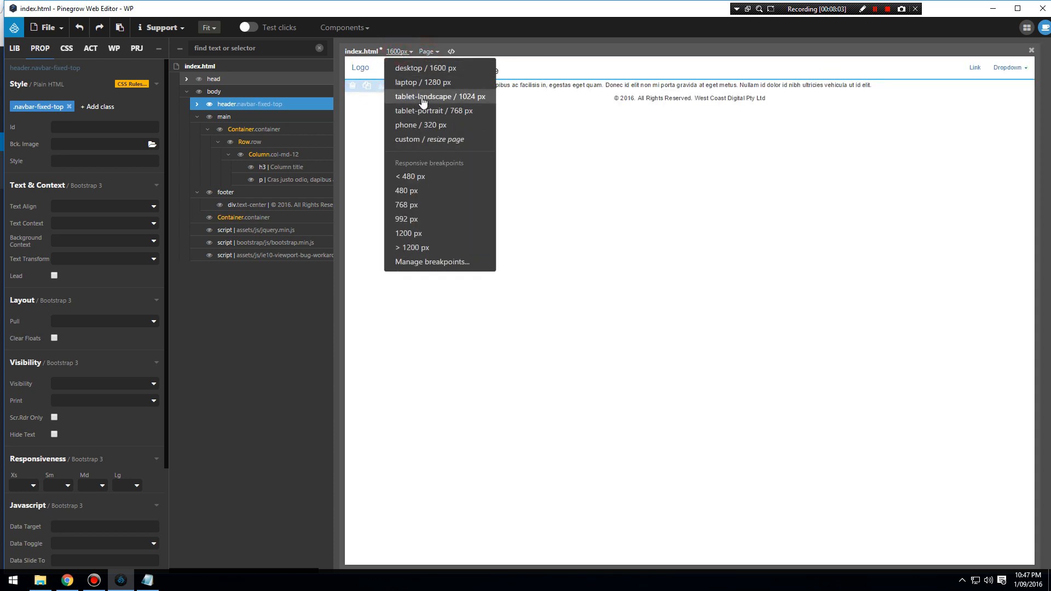
pyautogui.click(421, 97)
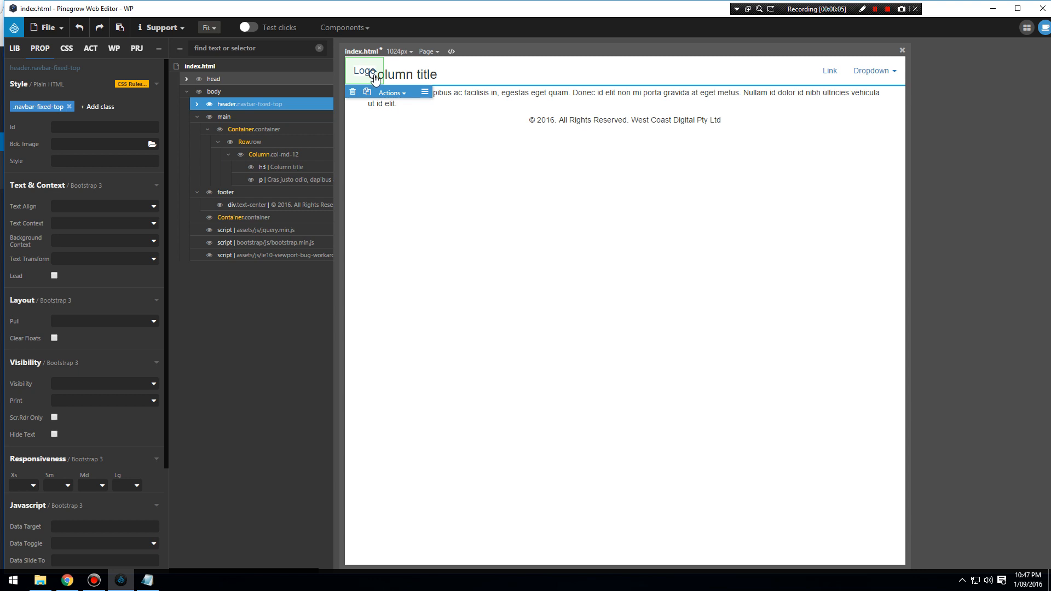